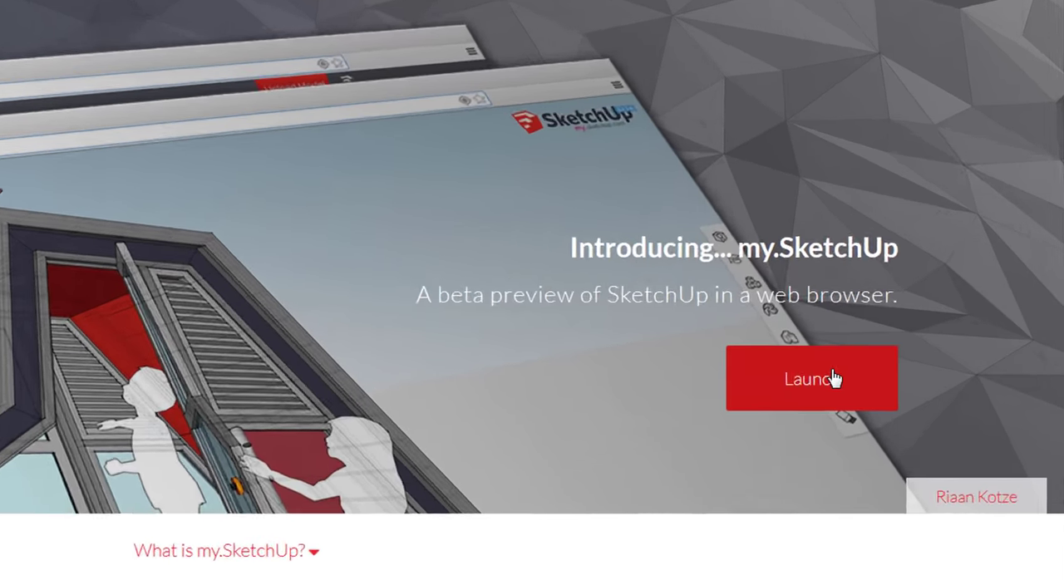
Launch the my.SketchUp web modeller from its intro page to get an Untitled model
{"action": "left_click", "coordinate": [811, 378]}
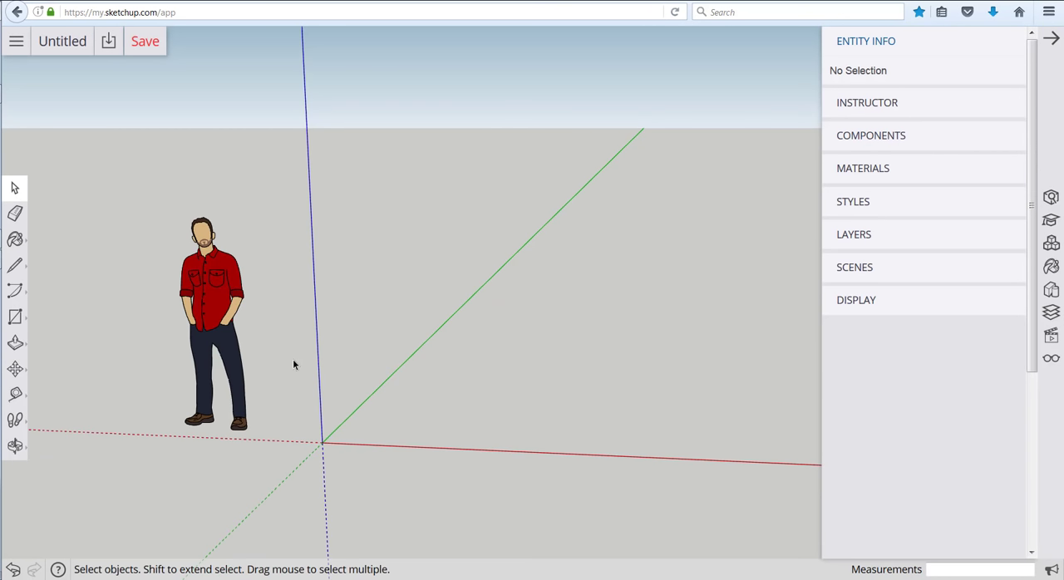
Collapse the Entity Info side tray so the model fills the window
{"action": "left_click", "coordinate": [15, 447]}
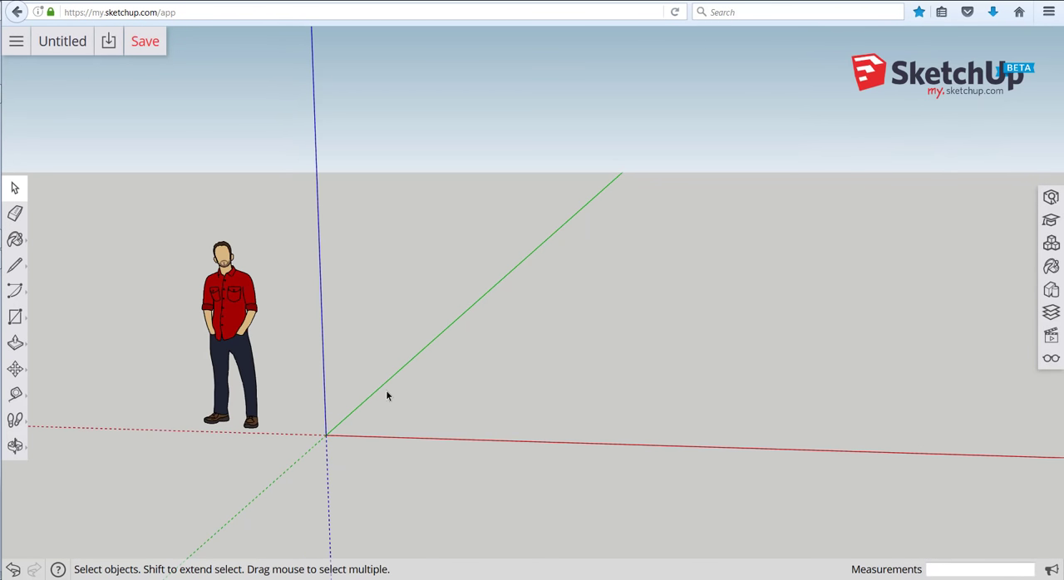
{"action": "mouse_move", "coordinate": [115, 394]}
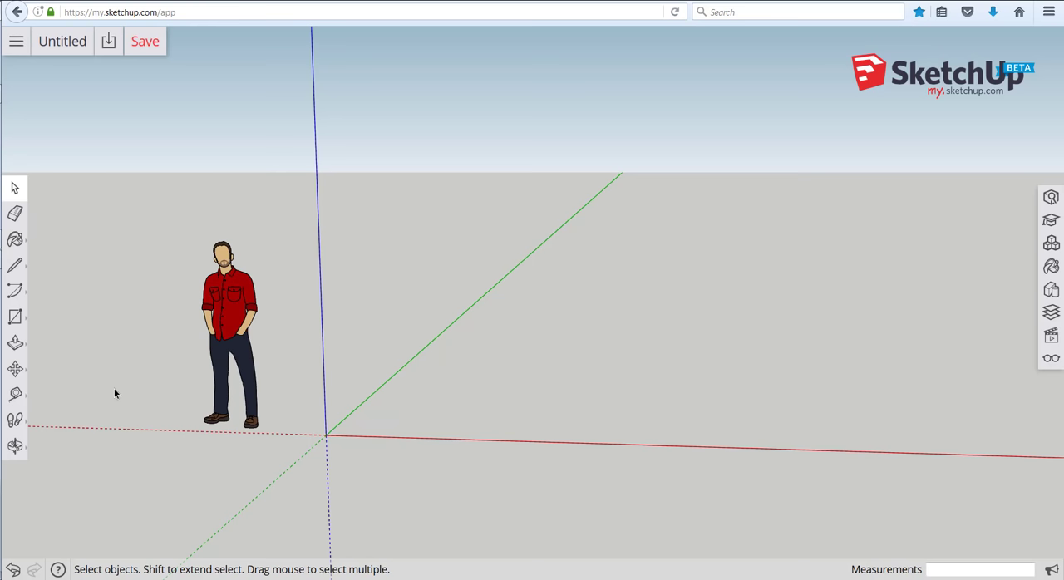
{"action": "mouse_move", "coordinate": [120, 406]}
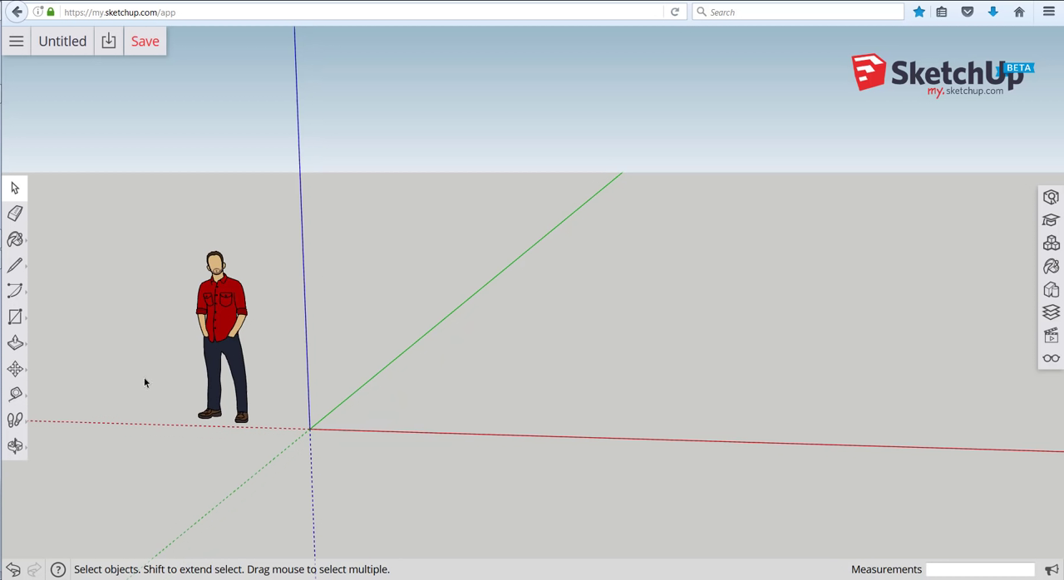
{"action": "mouse_move", "coordinate": [137, 396]}
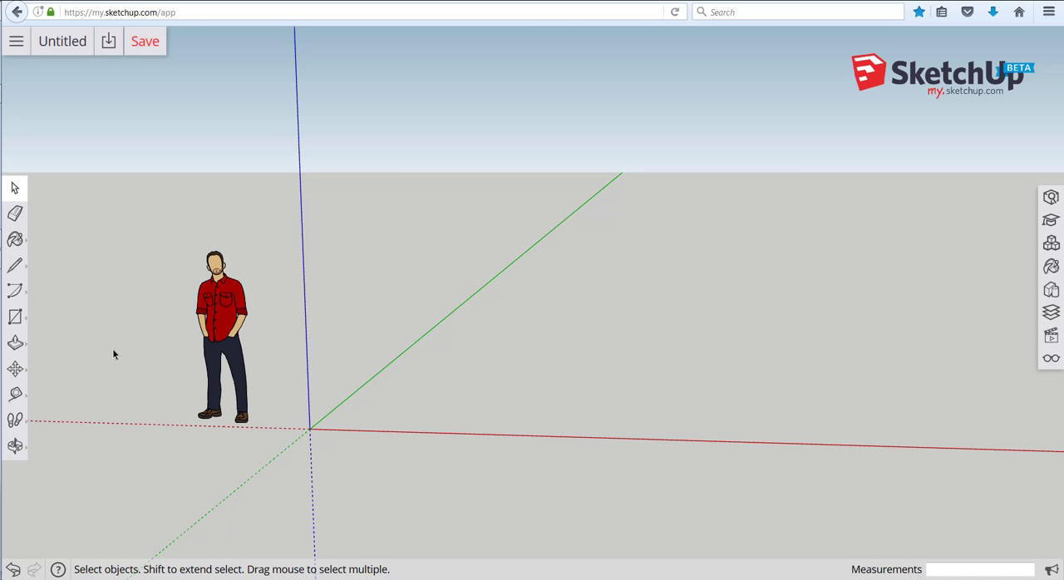
{"action": "mouse_move", "coordinate": [80, 305]}
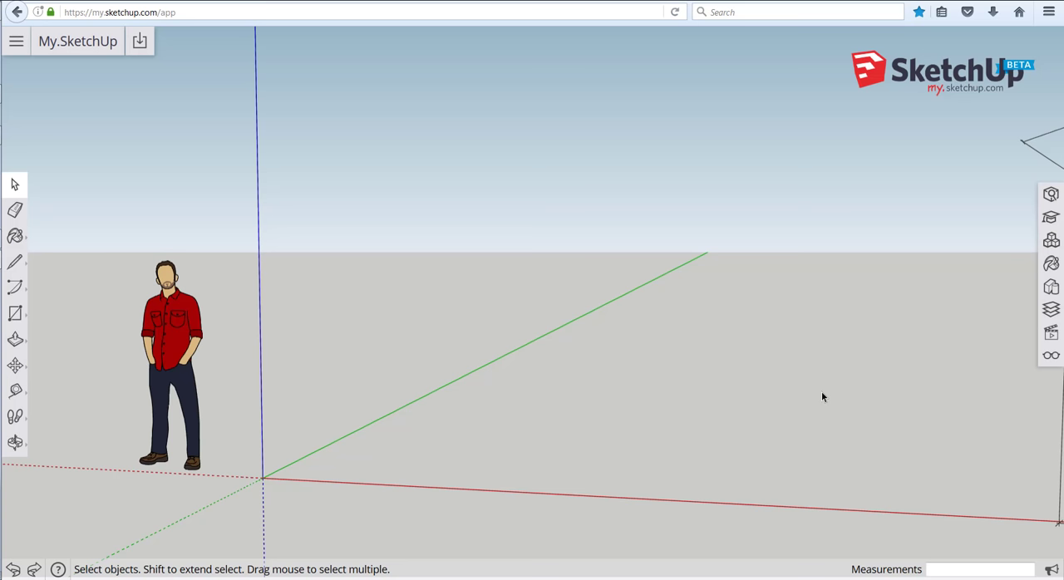
Draw a 107 13/16 vertical line and Divide it into equal step segments
{"action": "left_click", "coordinate": [15, 262]}
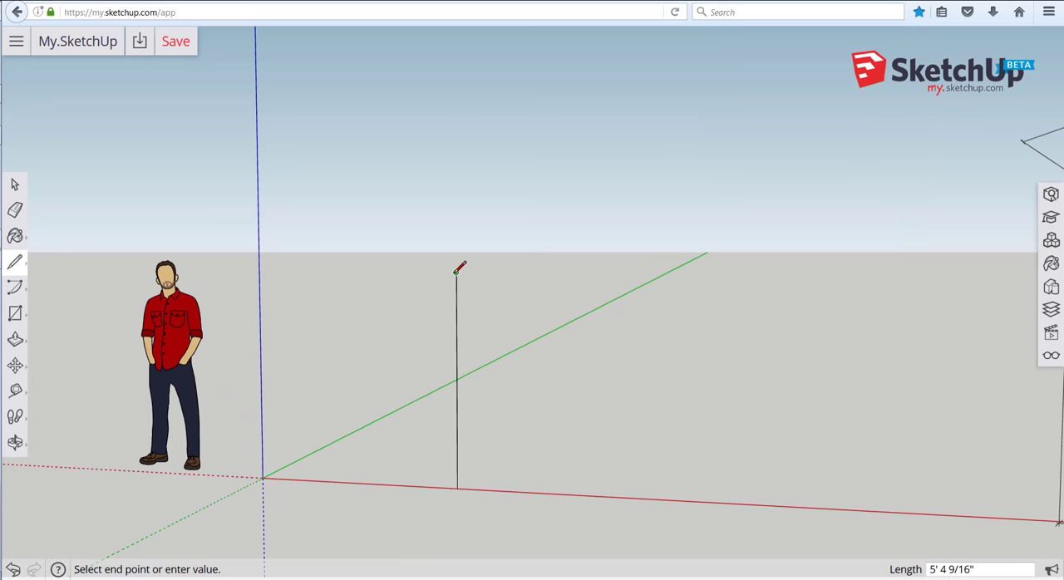
{"action": "type", "text": "107"}
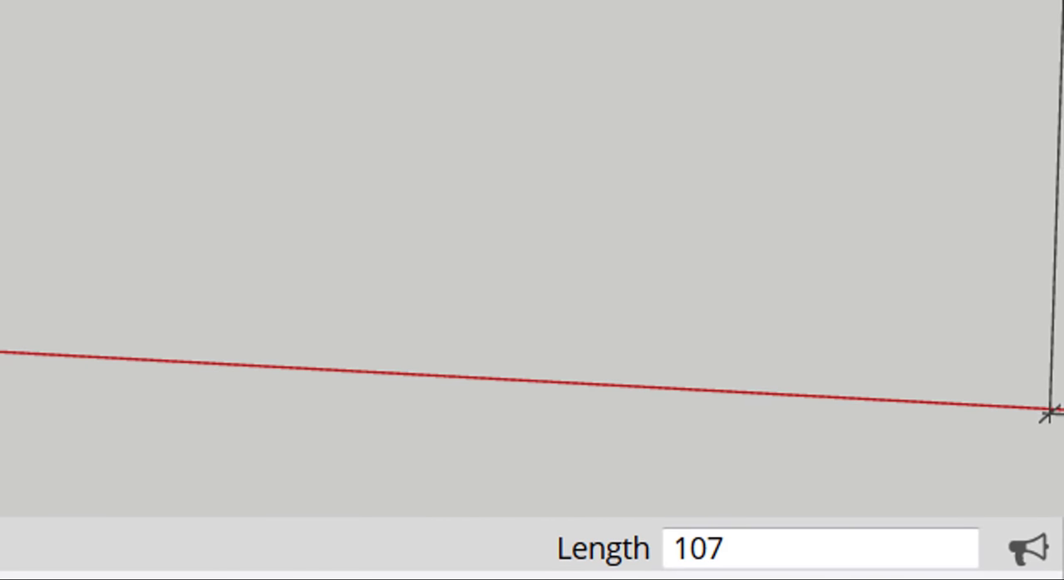
{"action": "type", "text": "13/1"}
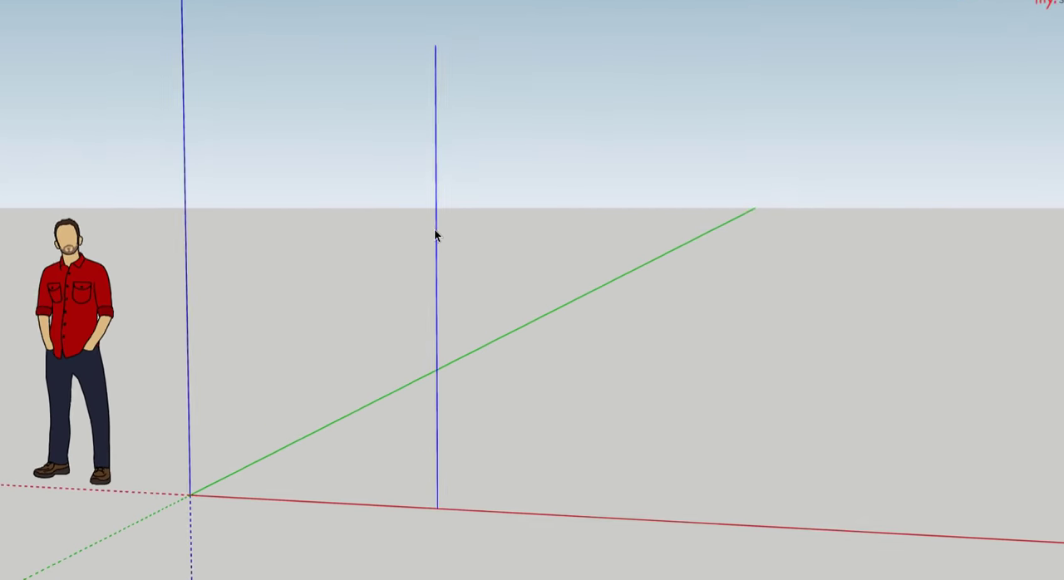
{"action": "right_click", "coordinate": [436, 236]}
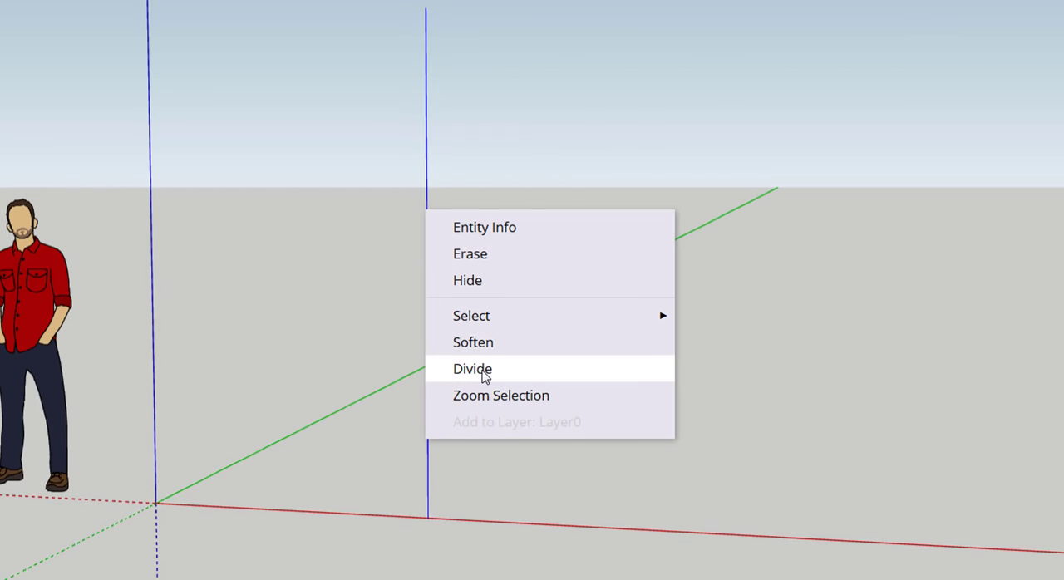
{"action": "left_click", "coordinate": [472, 369]}
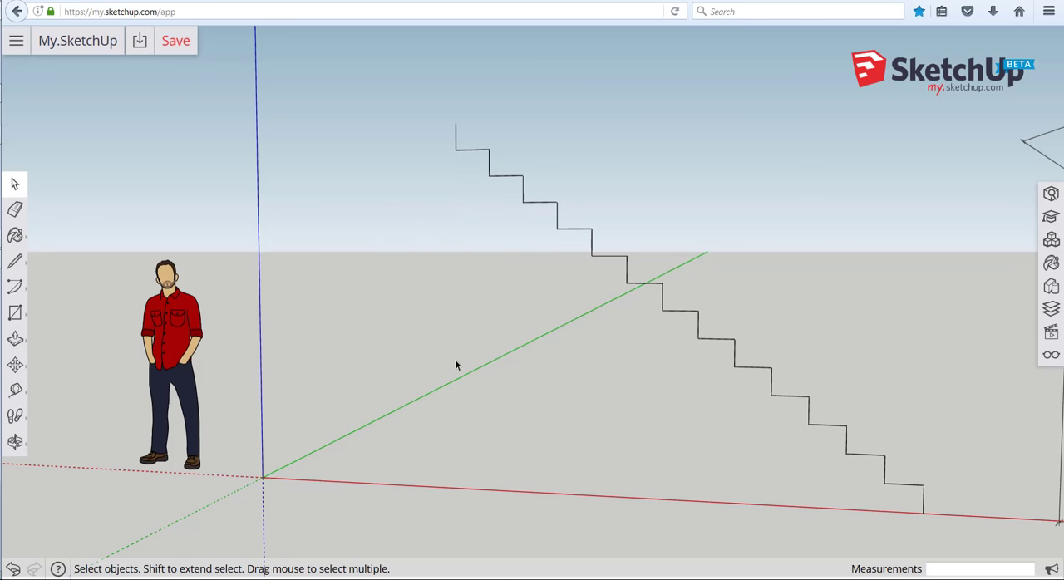
Open the side tray and close it again
{"action": "left_click", "coordinate": [1051, 35]}
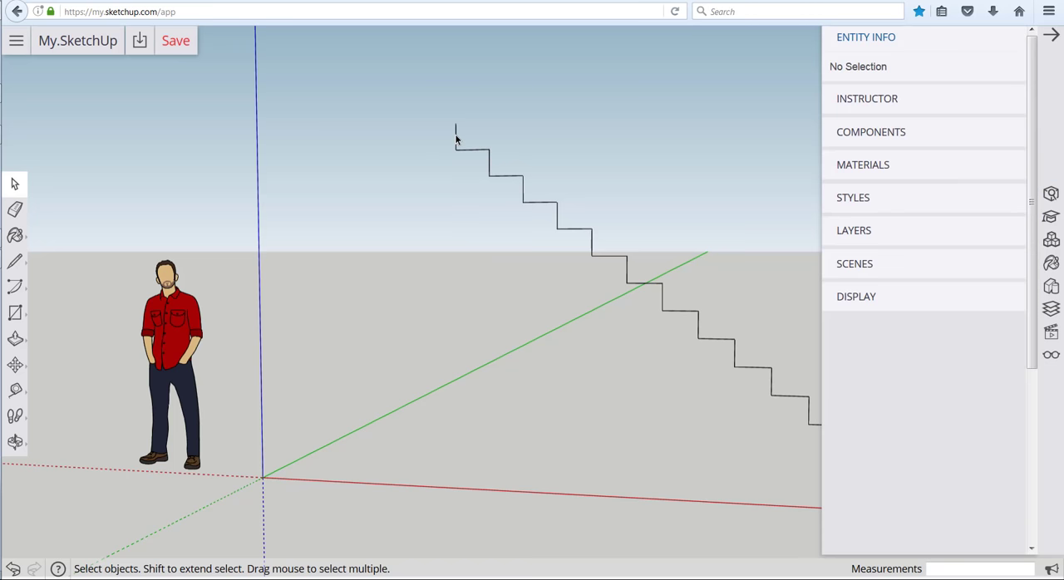
{"action": "left_click", "coordinate": [456, 135]}
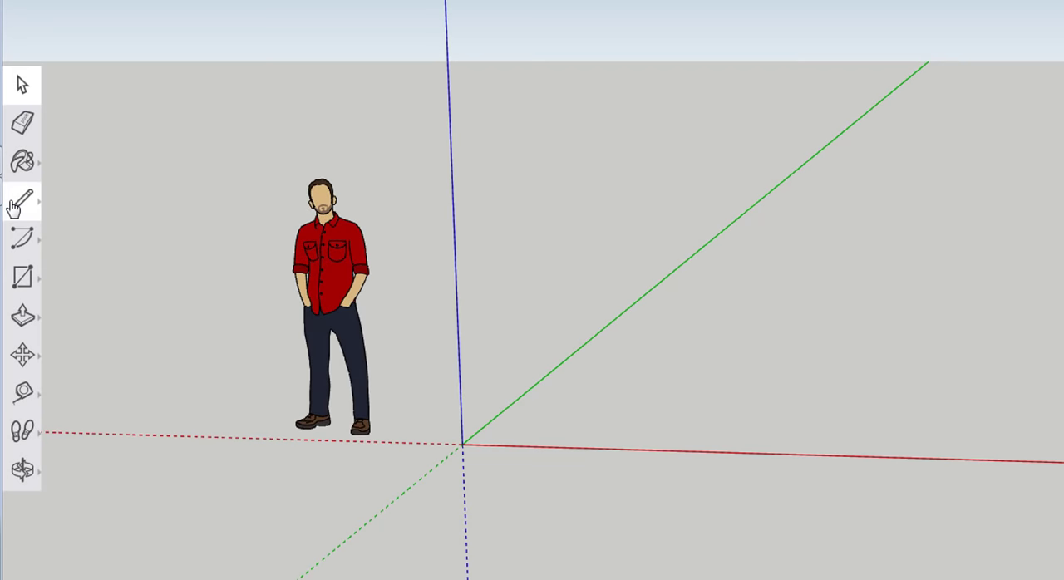
Draw a vertical line from the red axis with length 107 13/16
{"action": "left_click", "coordinate": [22, 201]}
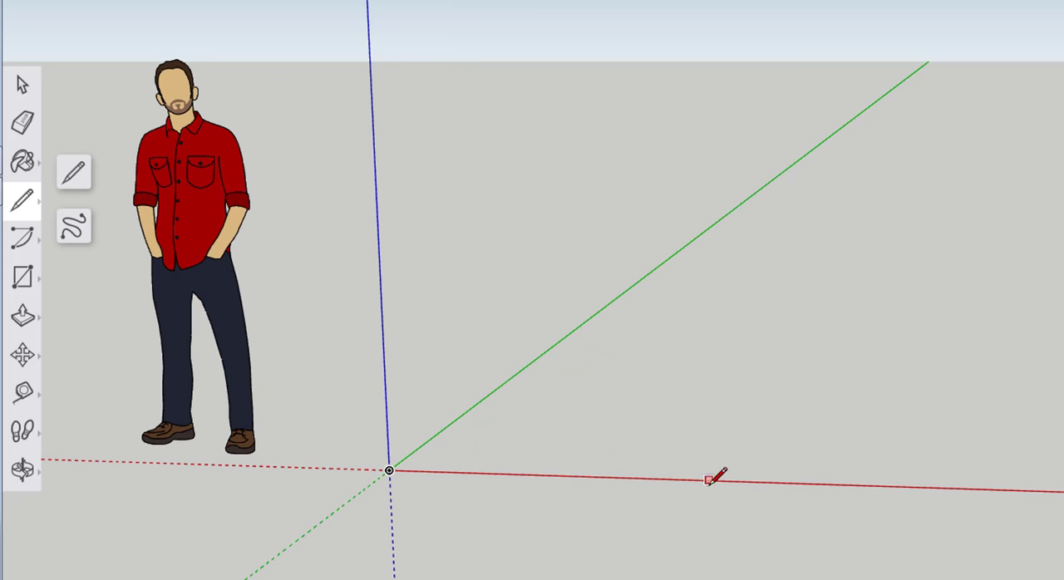
{"action": "mouse_move", "coordinate": [426, 441]}
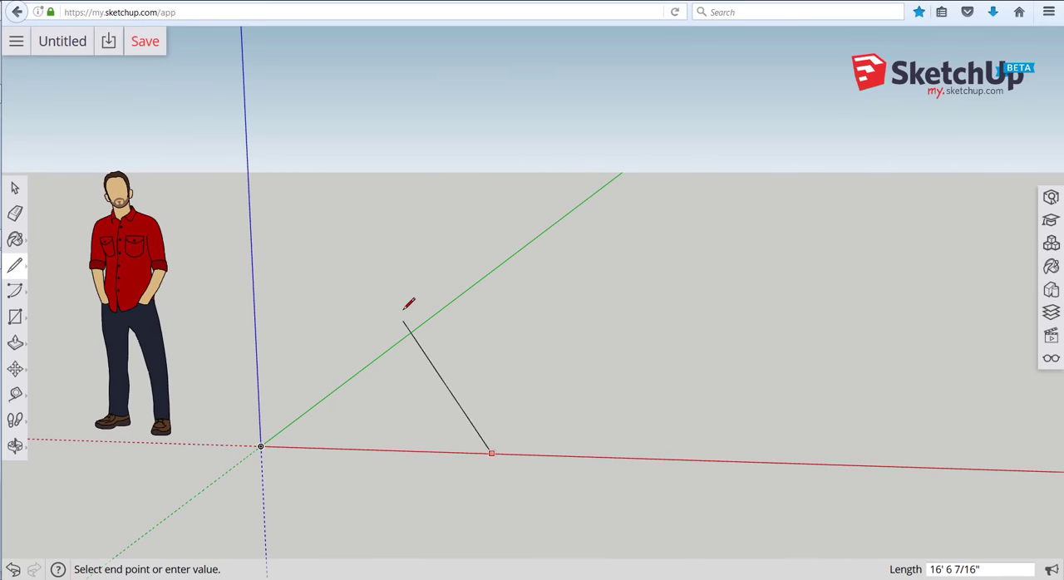
{"action": "mouse_move", "coordinate": [547, 351]}
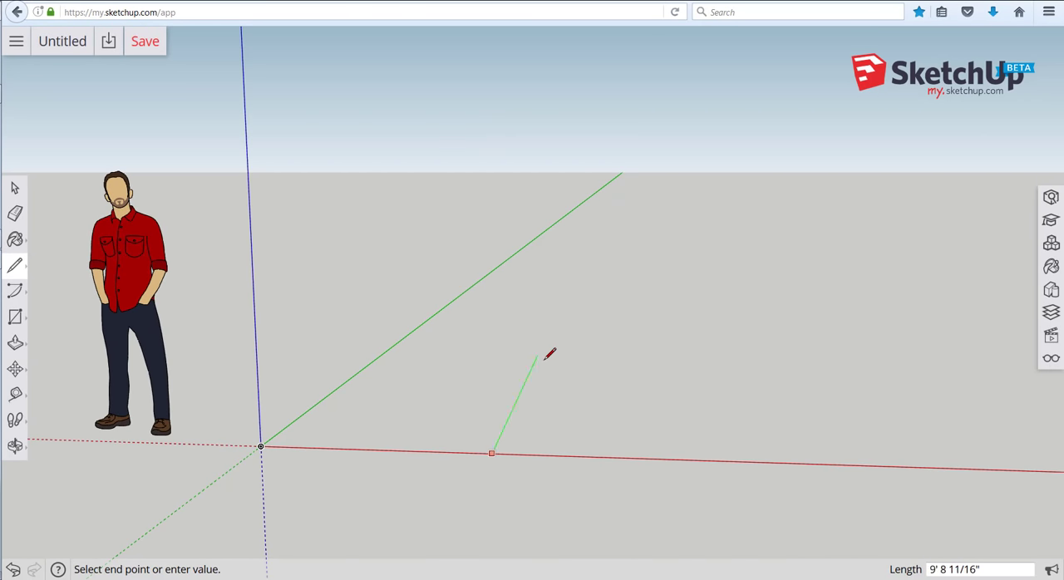
{"action": "mouse_move", "coordinate": [431, 401]}
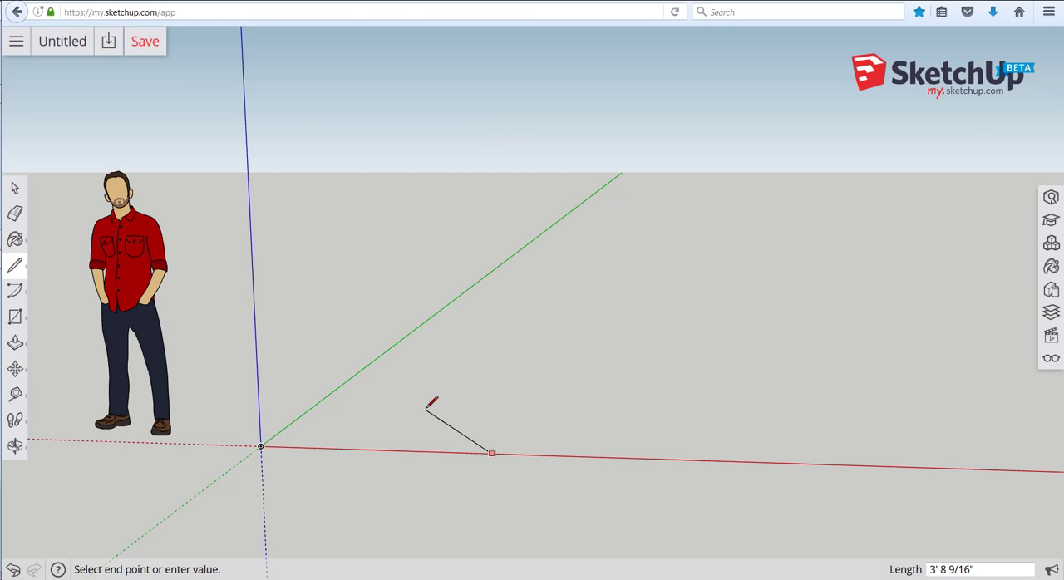
{"action": "mouse_move", "coordinate": [495, 359]}
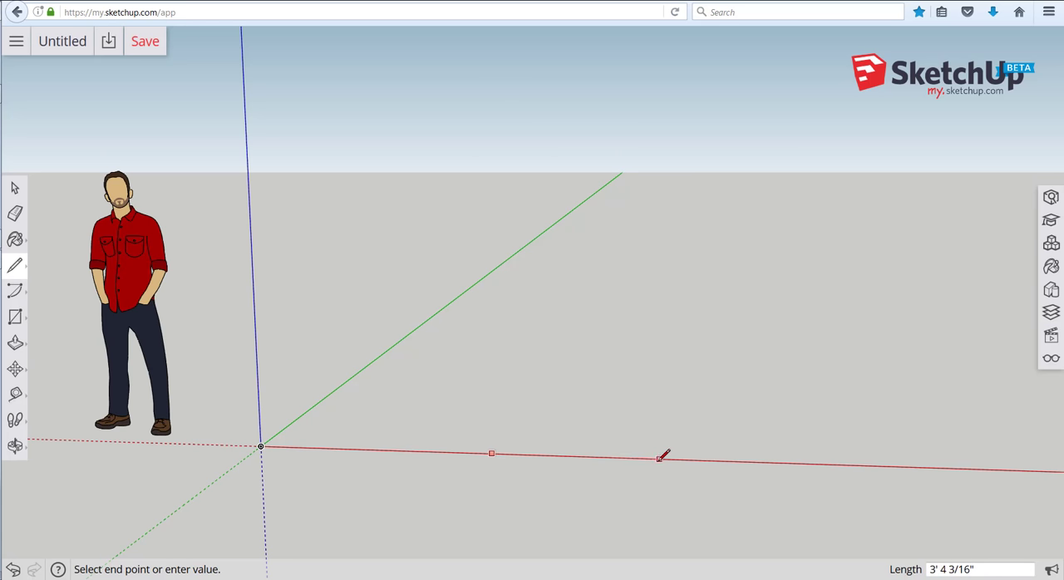
{"action": "mouse_move", "coordinate": [549, 379]}
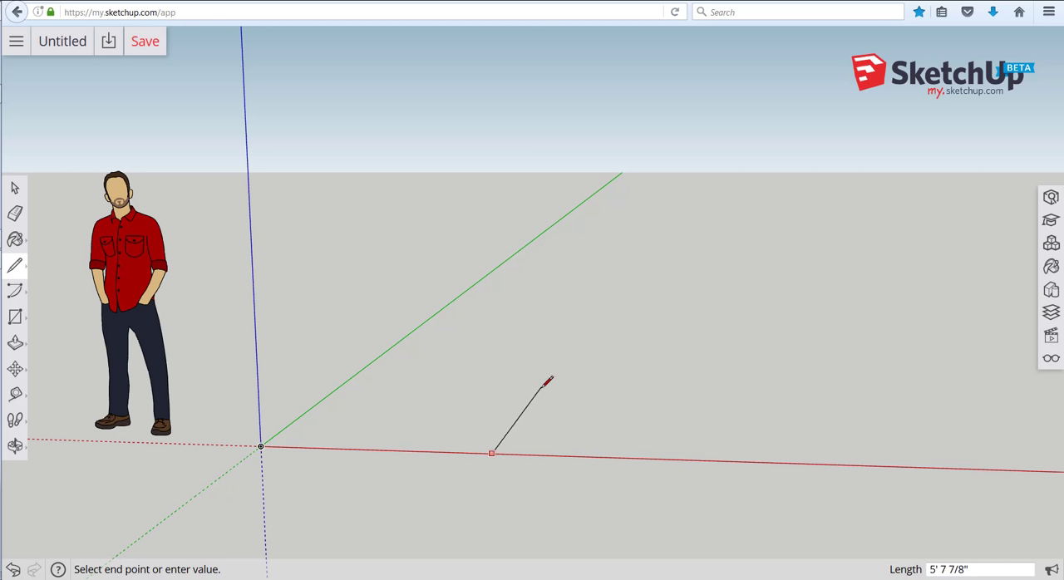
{"action": "mouse_move", "coordinate": [525, 364]}
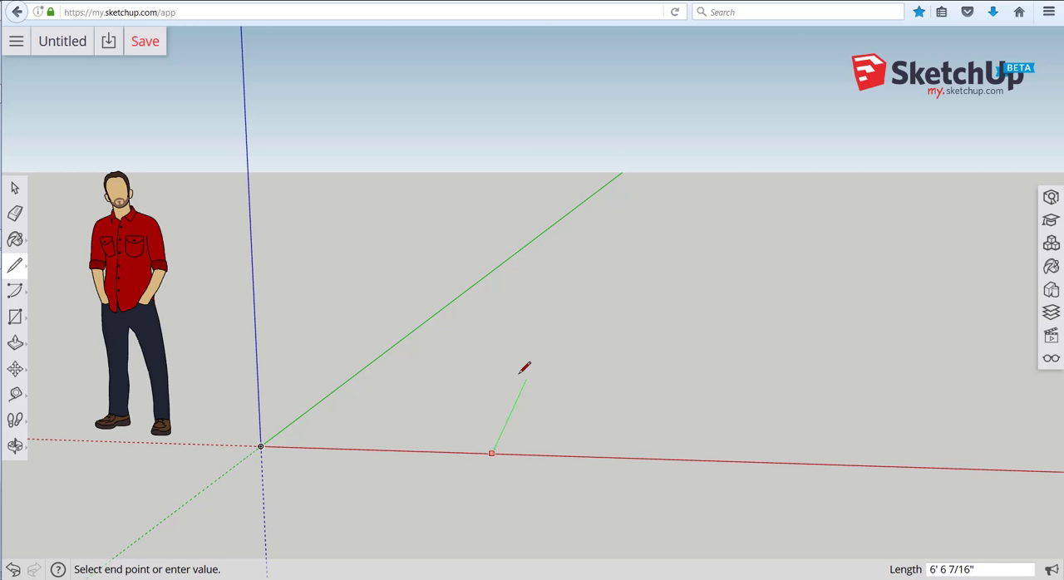
{"action": "mouse_move", "coordinate": [476, 390]}
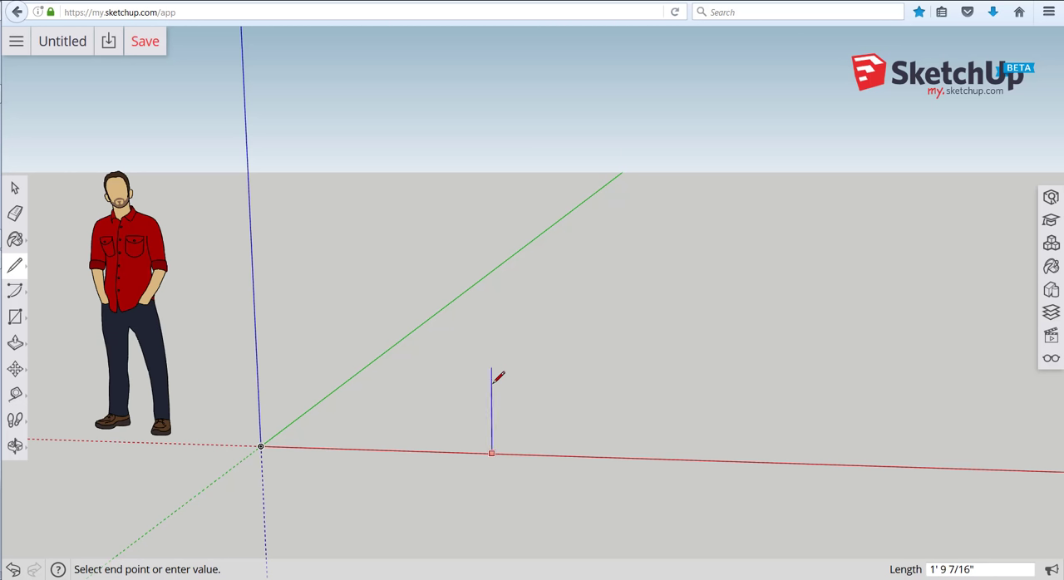
{"action": "mouse_move", "coordinate": [502, 319]}
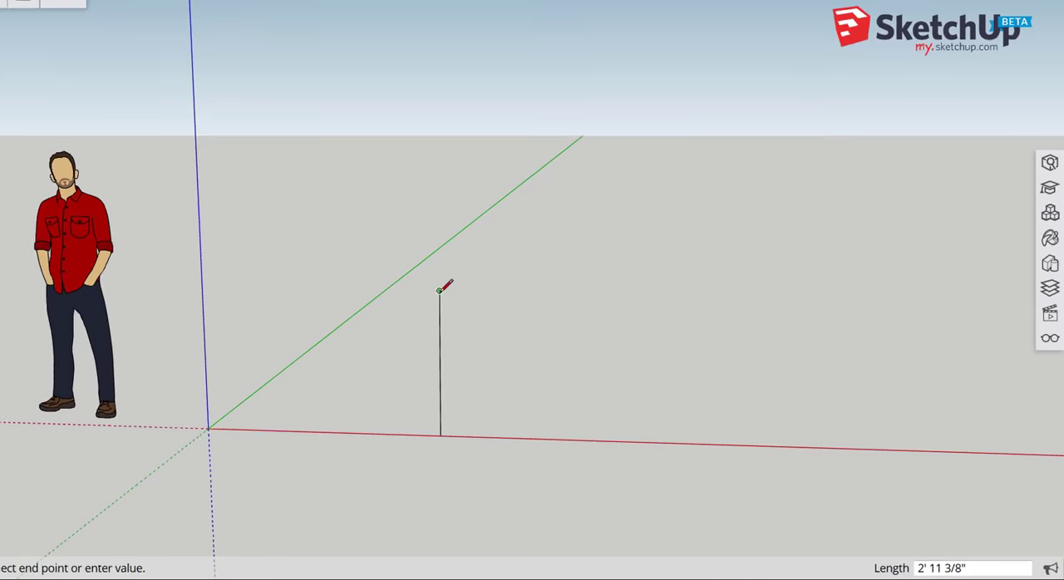
{"action": "type", "text": "107"}
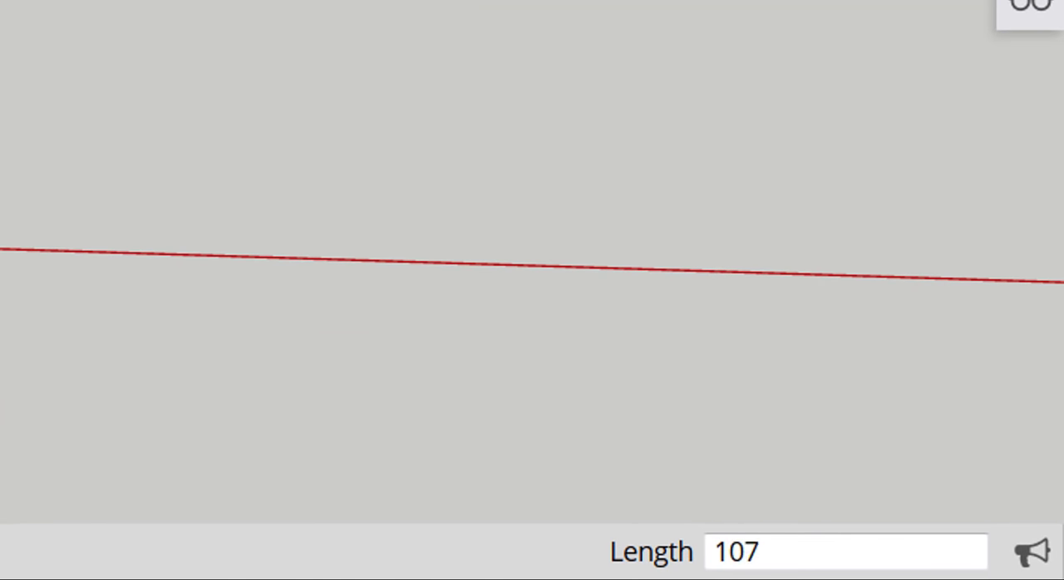
{"action": "type", "text": "13/16"}
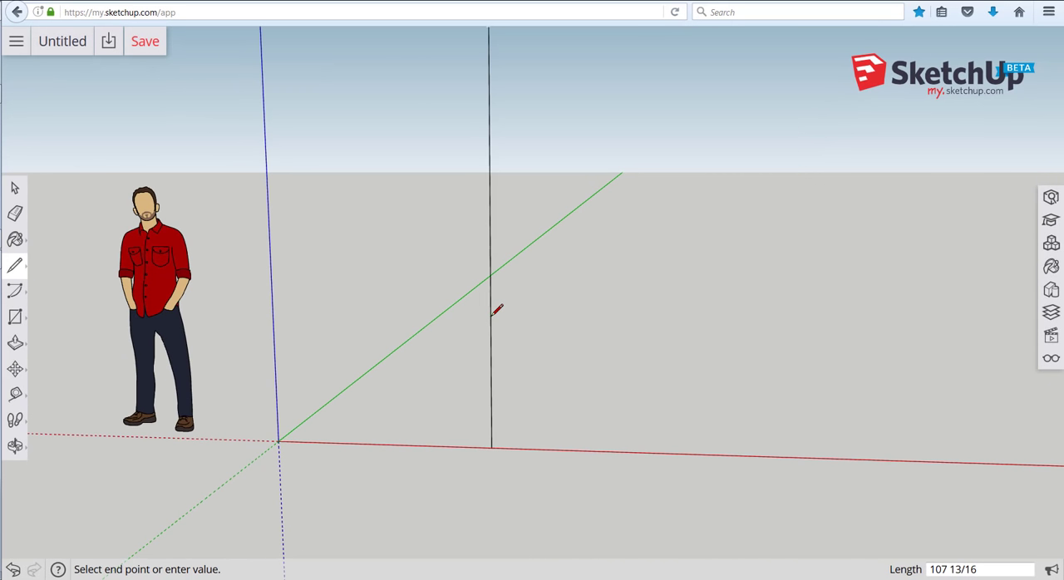
{"action": "mouse_move", "coordinate": [568, 398]}
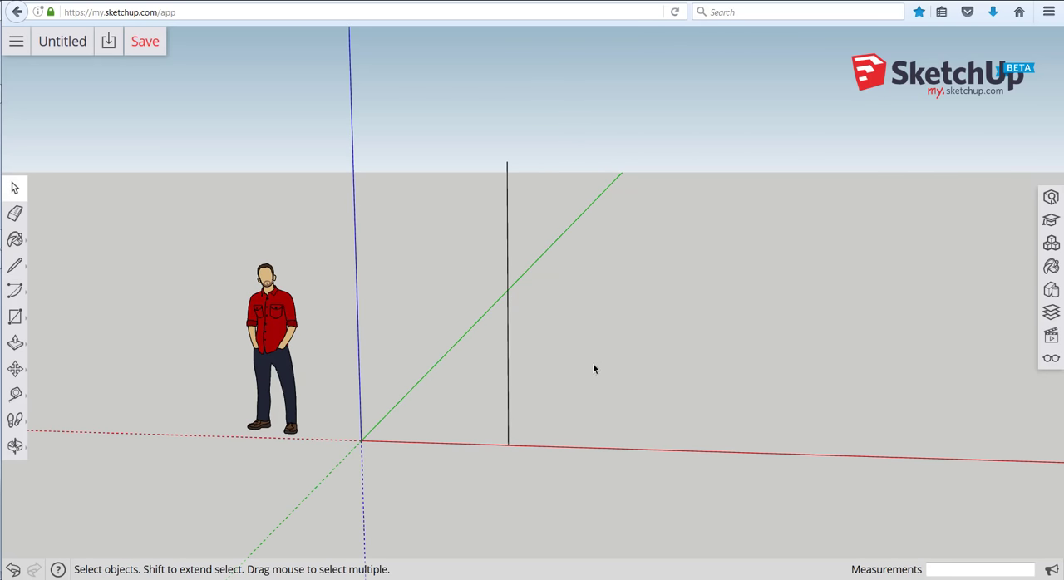
{"action": "mouse_move", "coordinate": [586, 358]}
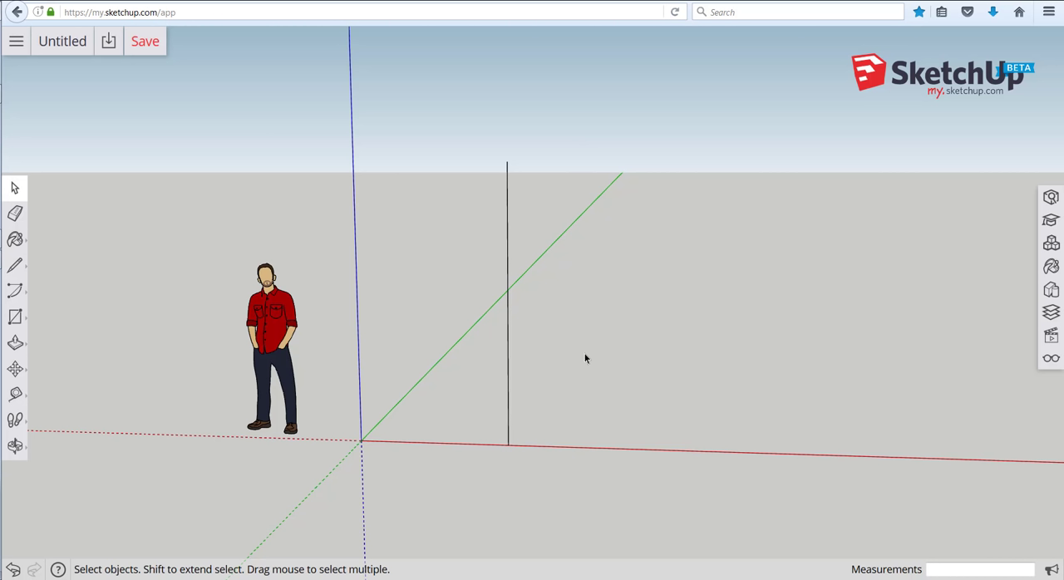
{"action": "mouse_move", "coordinate": [531, 389]}
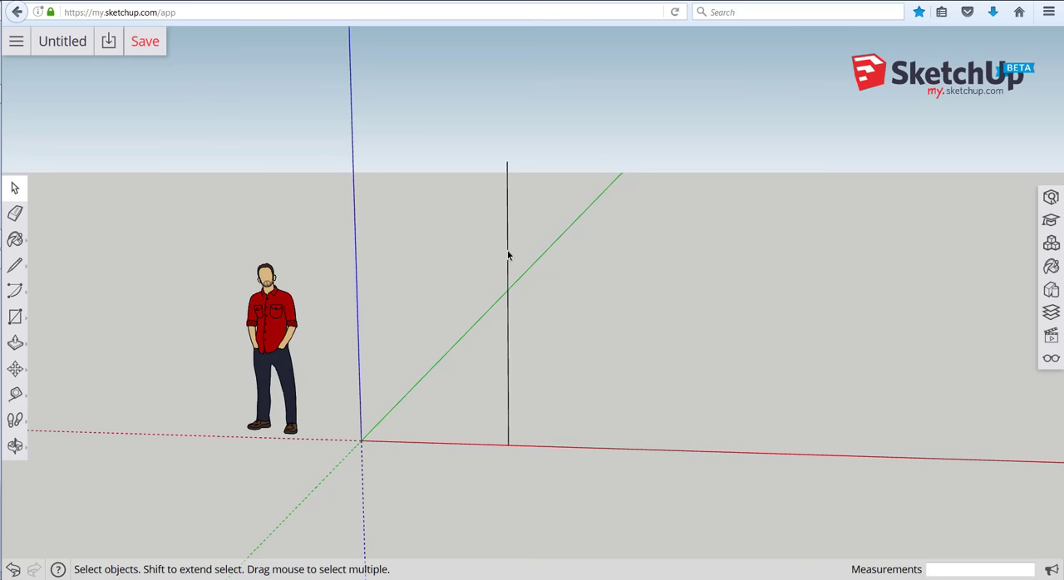
Zoom in on the tall vertical edge, 8' 11 13/16" long
{"action": "scroll", "scroll_direction": "up", "scroll_amount": 3}
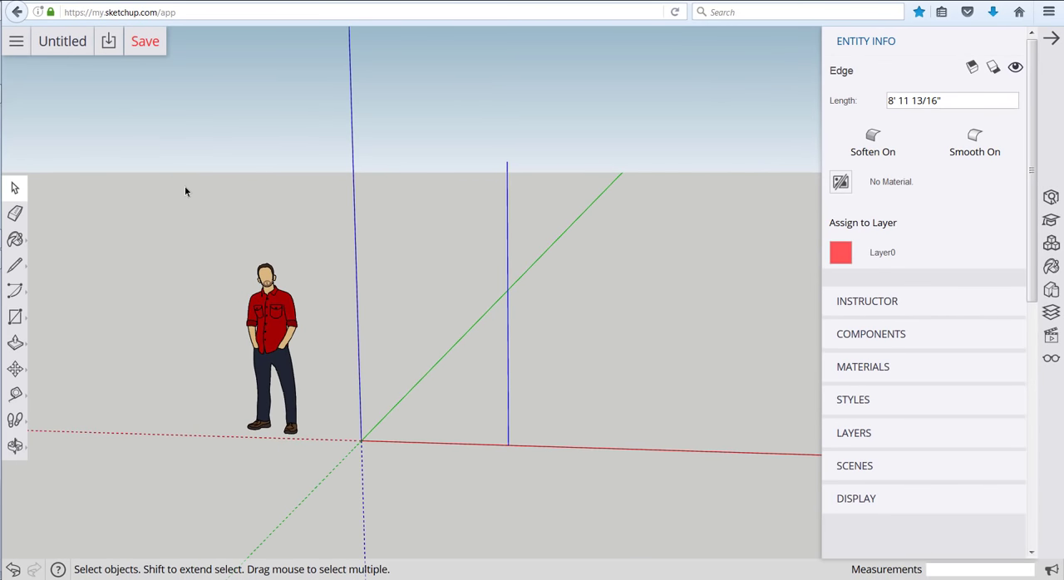
{"action": "mouse_move", "coordinate": [169, 137]}
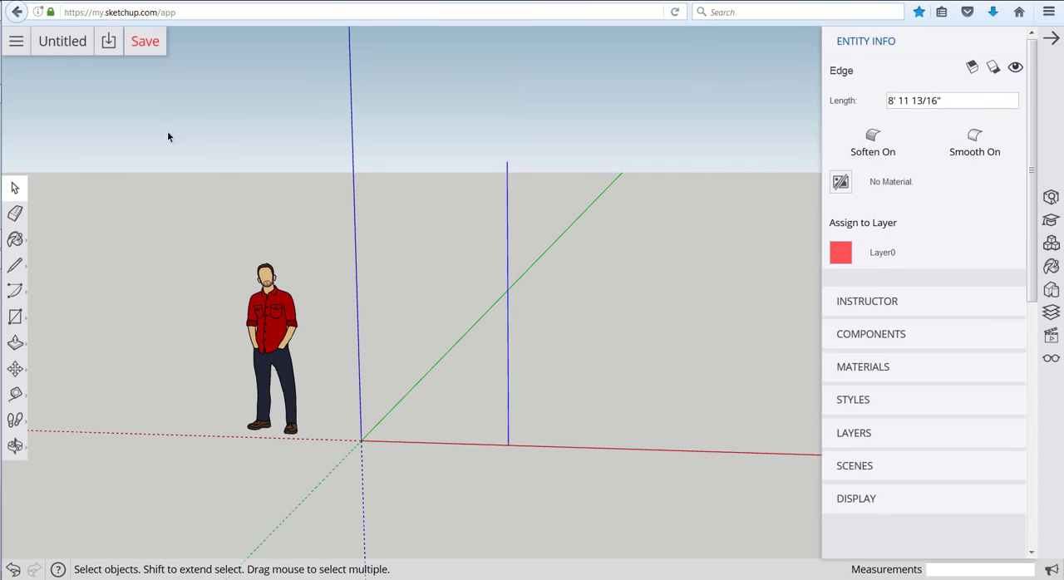
{"action": "mouse_move", "coordinate": [634, 434]}
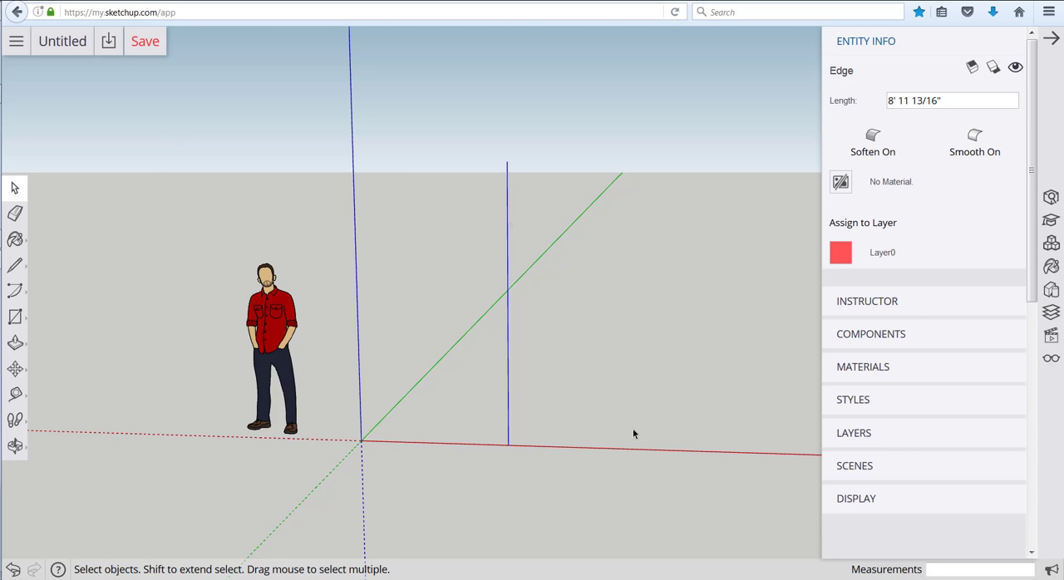
{"action": "mouse_move", "coordinate": [532, 352]}
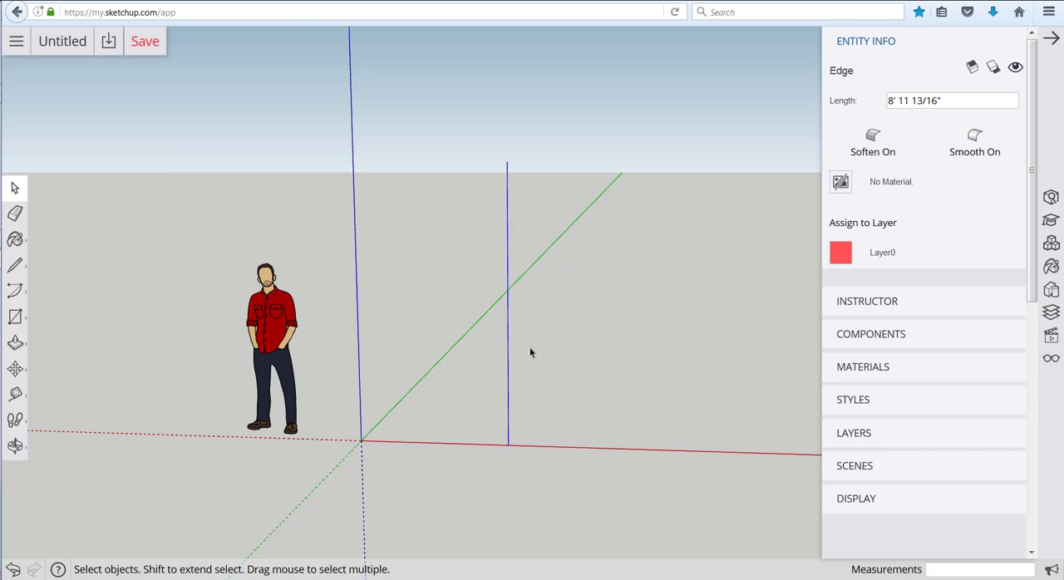
{"action": "mouse_move", "coordinate": [509, 252]}
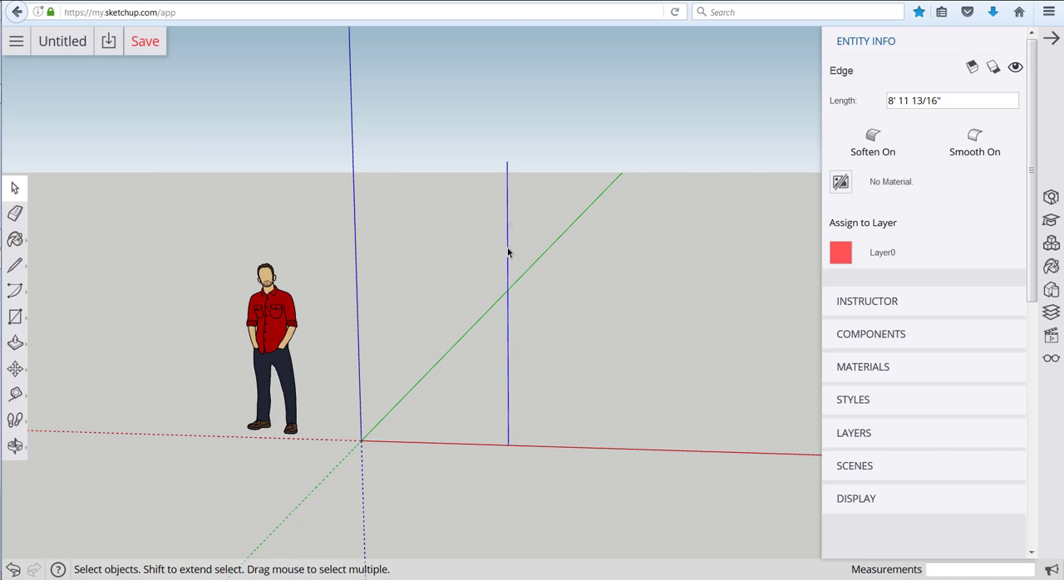
{"action": "mouse_move", "coordinate": [515, 227]}
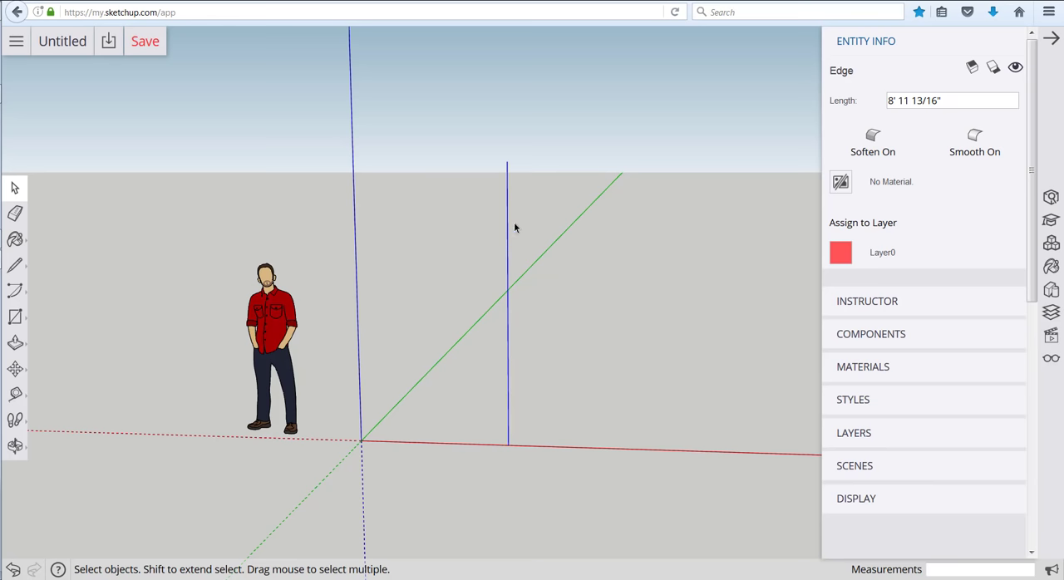
{"action": "mouse_move", "coordinate": [507, 207]}
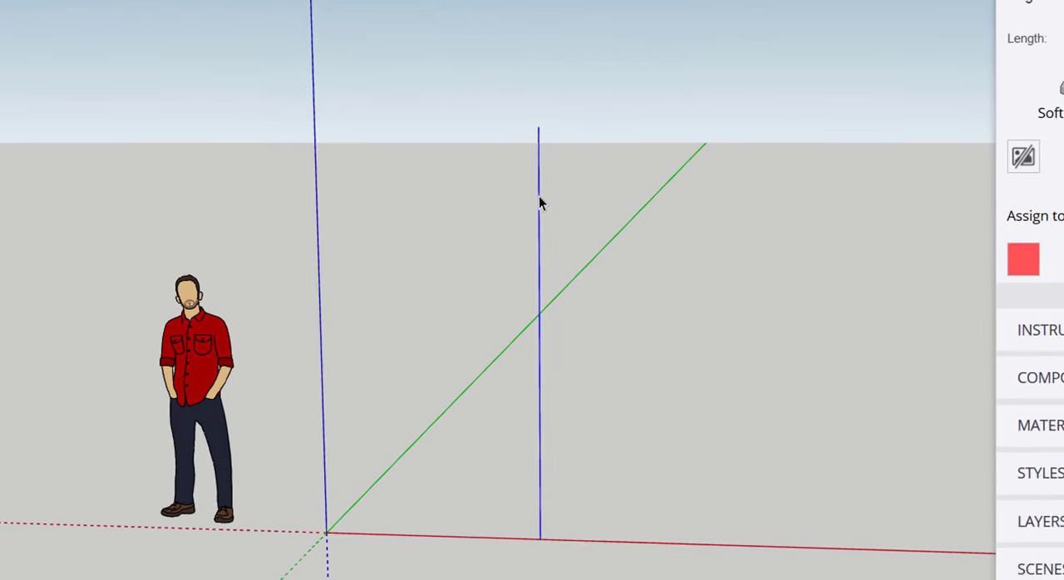
Divide the vertical edge into 14 segments from its right-click menu
{"action": "right_click", "coordinate": [540, 204]}
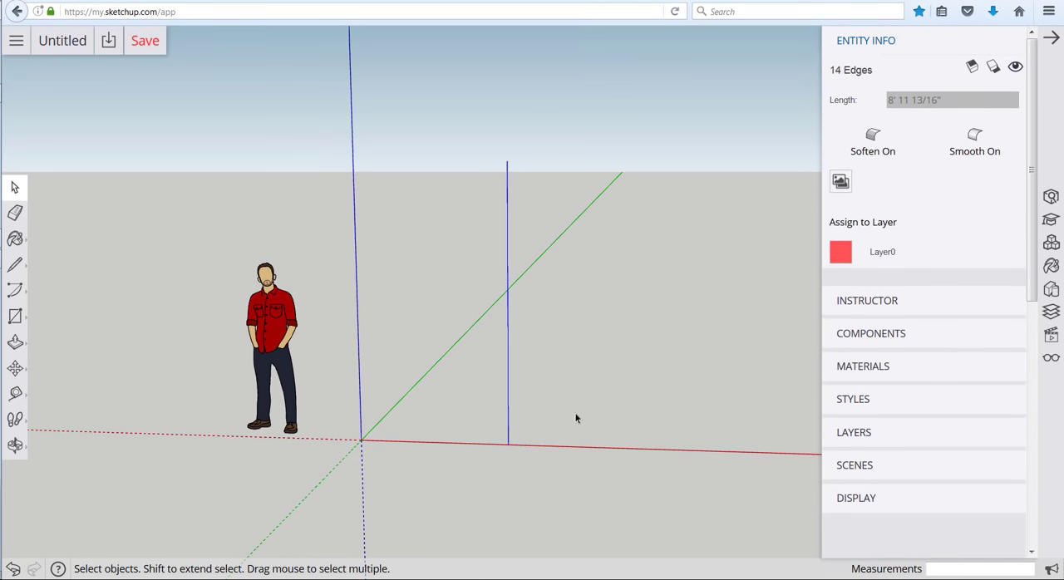
{"action": "mouse_move", "coordinate": [493, 416]}
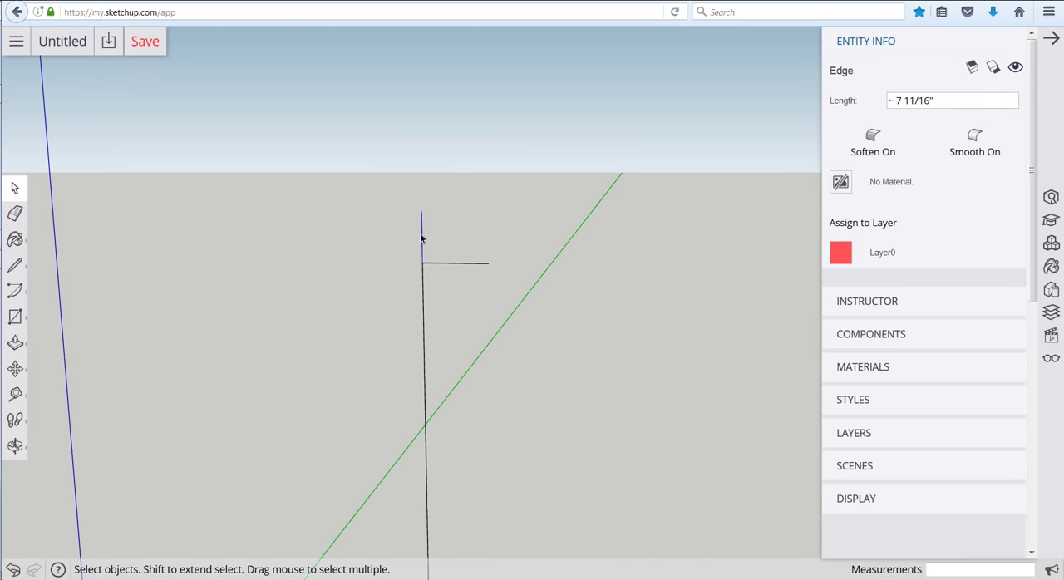
{"action": "mouse_move", "coordinate": [455, 271]}
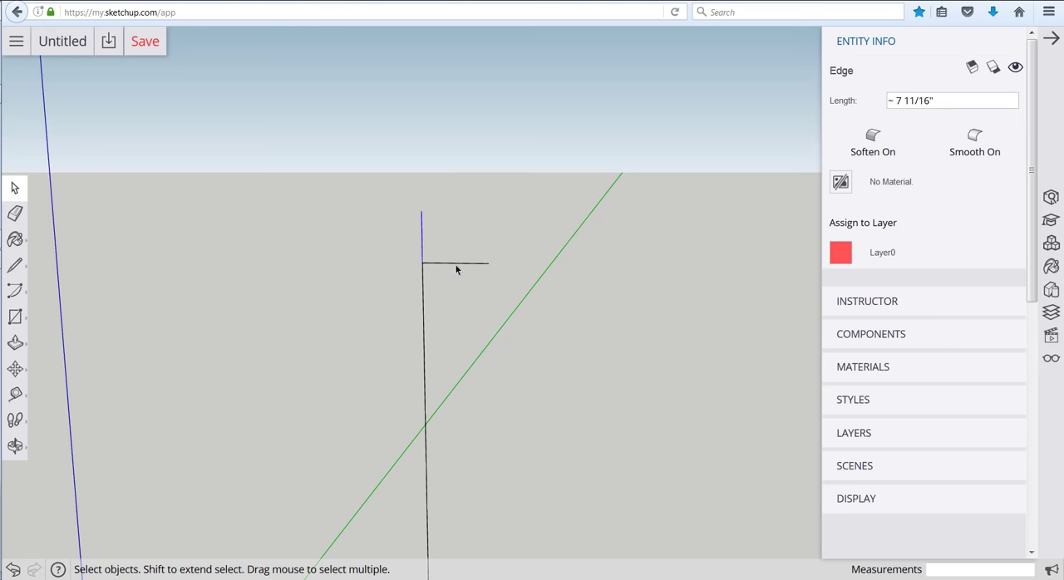
Draw a 10" horizontal line from the top division point
{"action": "type", "text": "10\""}
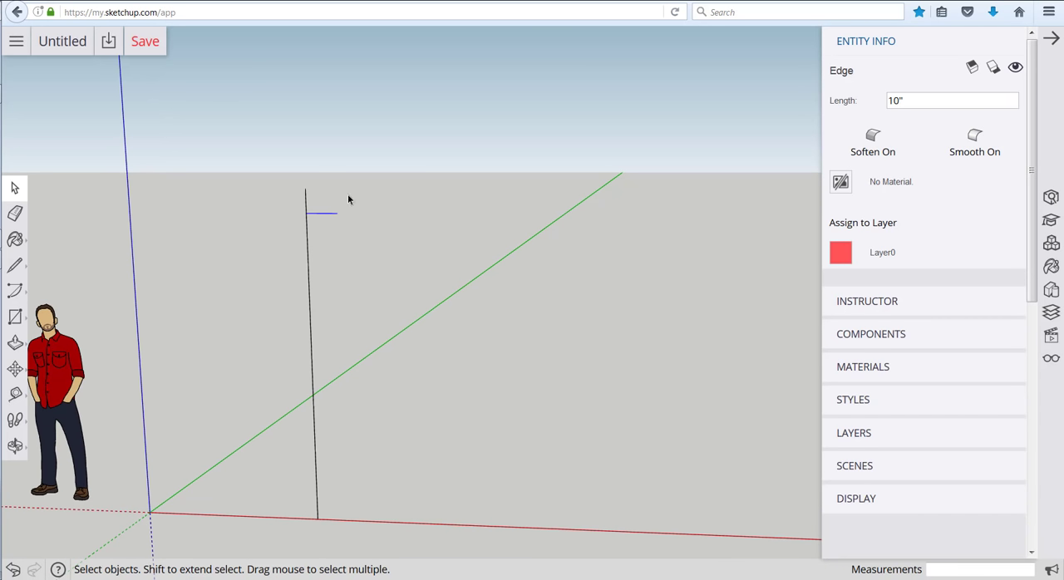
{"action": "mouse_move", "coordinate": [33, 265]}
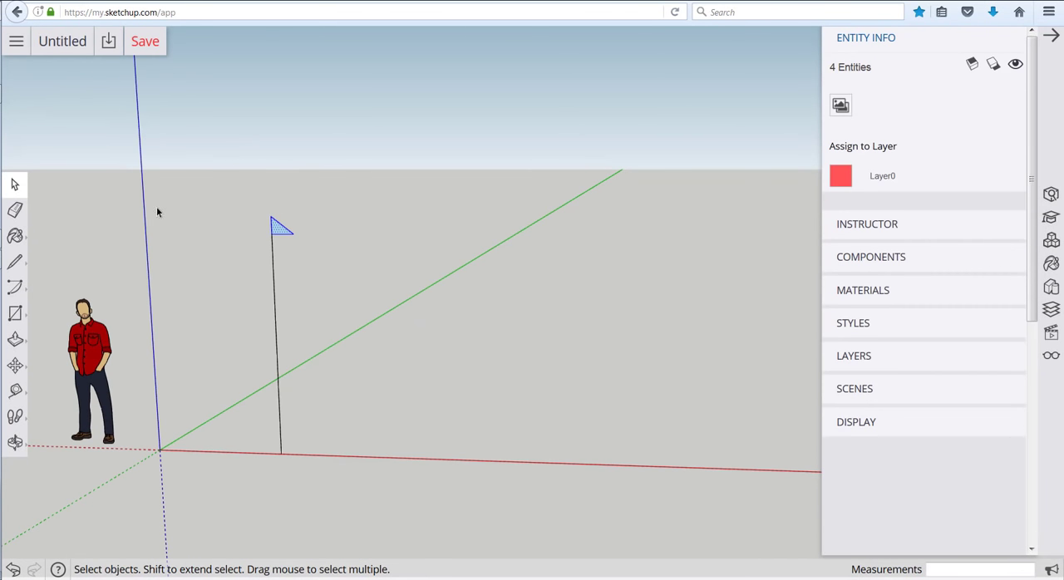
{"action": "mouse_move", "coordinate": [246, 212]}
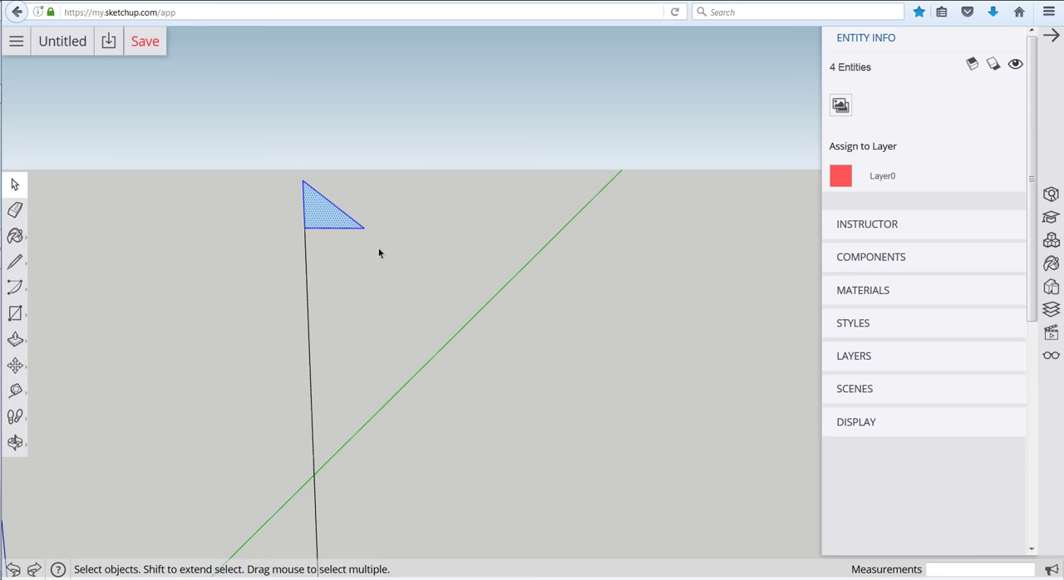
{"action": "mouse_move", "coordinate": [178, 321]}
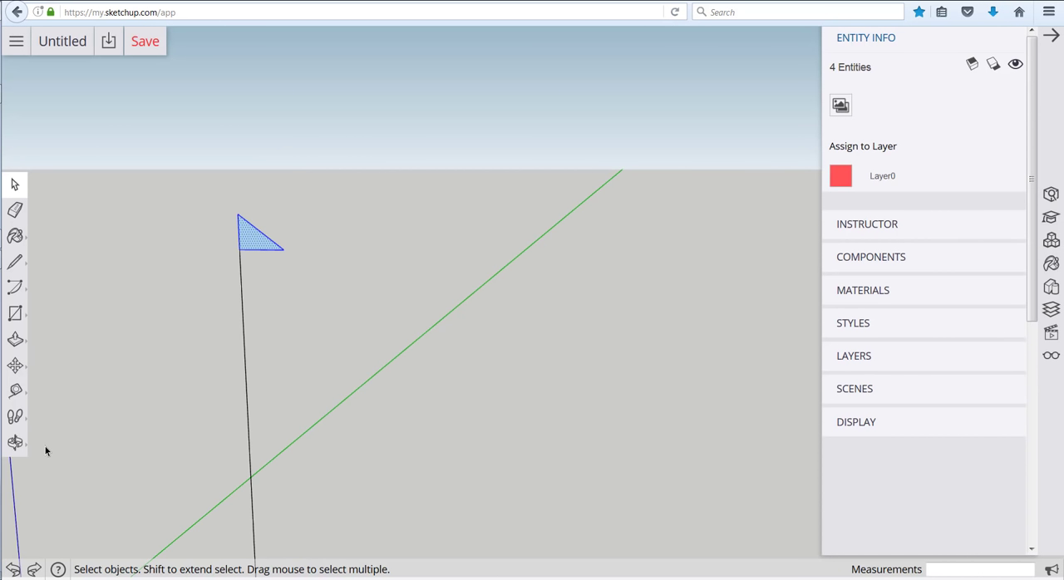
Copy the triangular step face from its top corner to its lower tip
{"action": "left_click", "coordinate": [15, 366]}
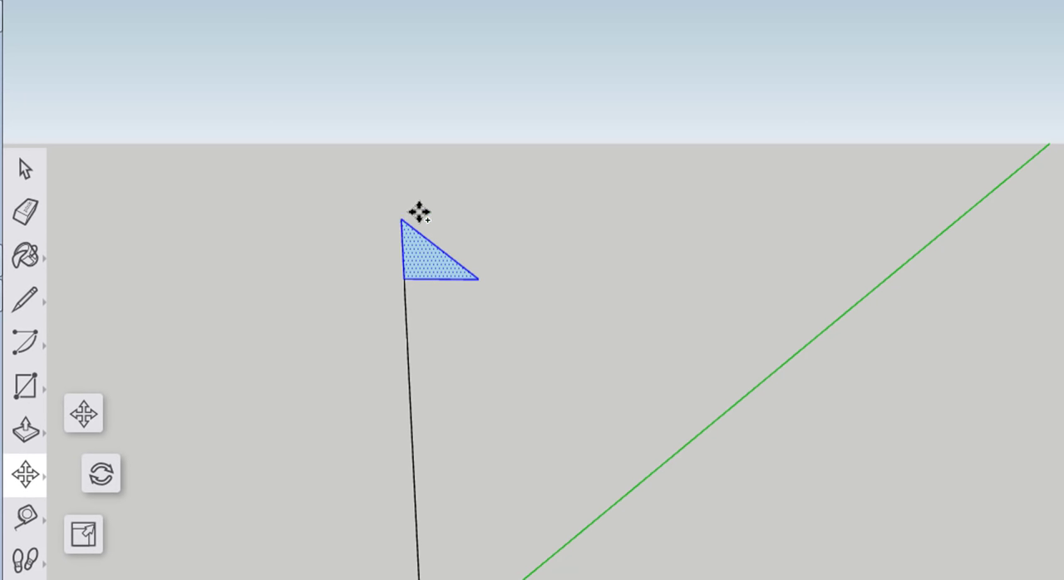
{"action": "mouse_move", "coordinate": [402, 217]}
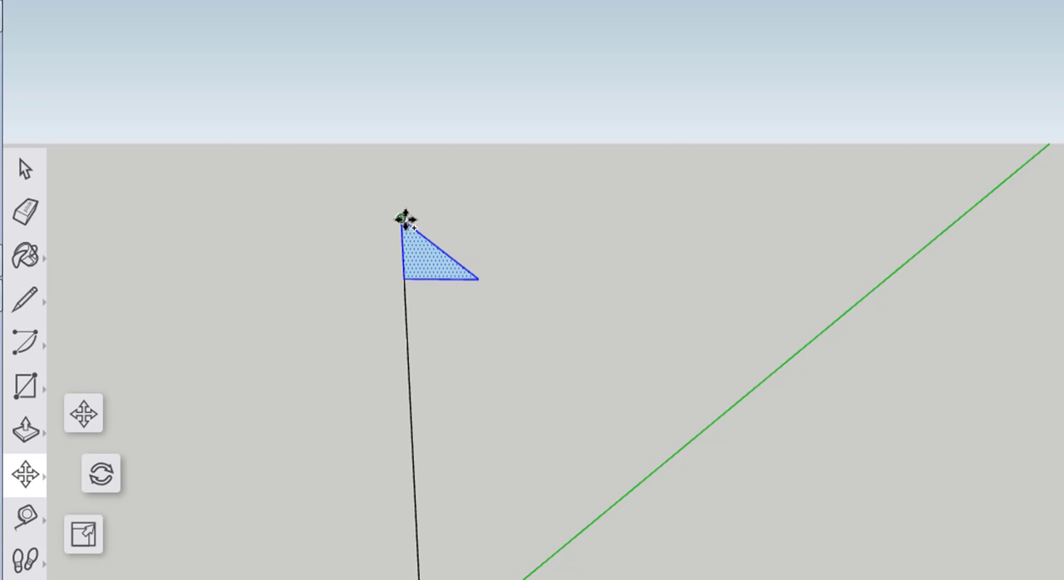
{"action": "mouse_move", "coordinate": [403, 220]}
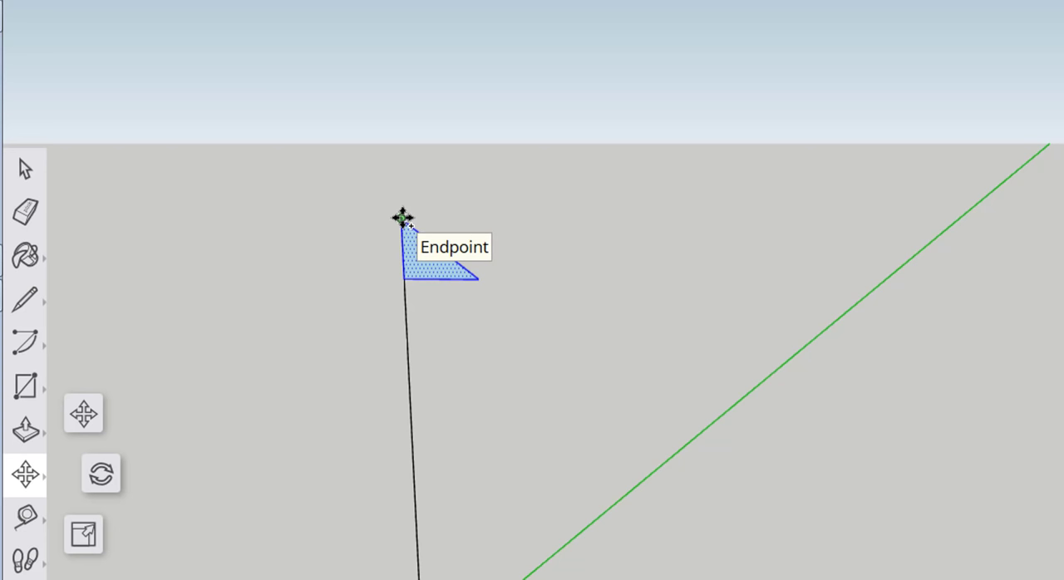
{"action": "left_click_drag", "start_coordinate": [402, 219], "coordinate": [472, 132]}
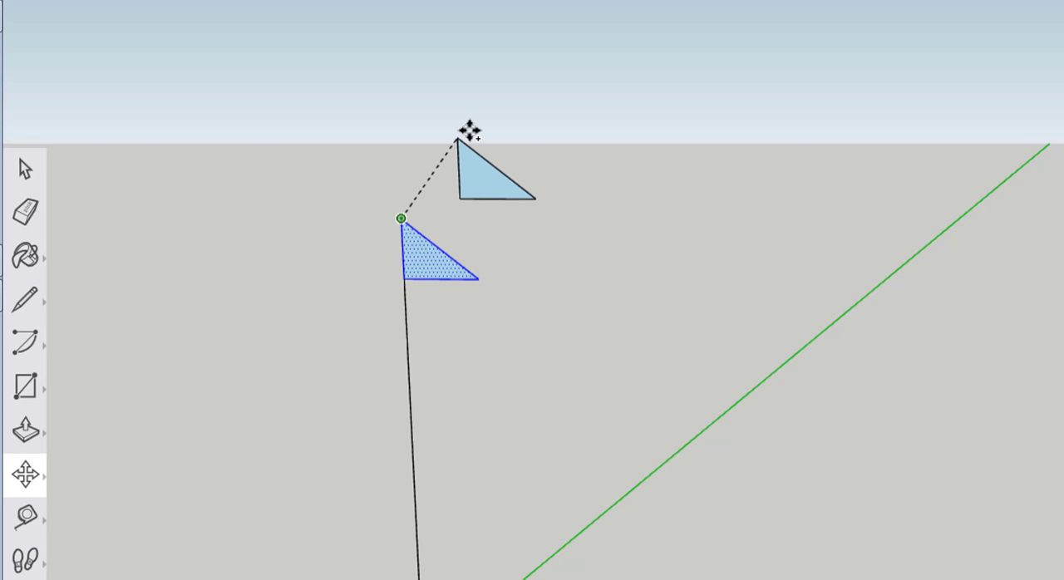
{"action": "left_click_drag", "start_coordinate": [470, 131], "coordinate": [686, 279]}
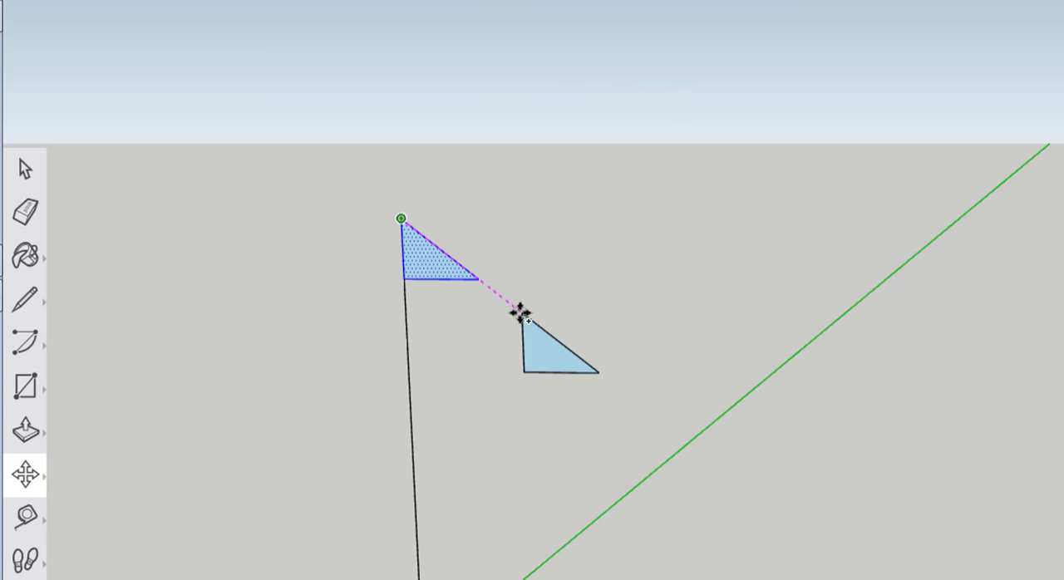
{"action": "left_click_drag", "start_coordinate": [522, 314], "coordinate": [478, 281]}
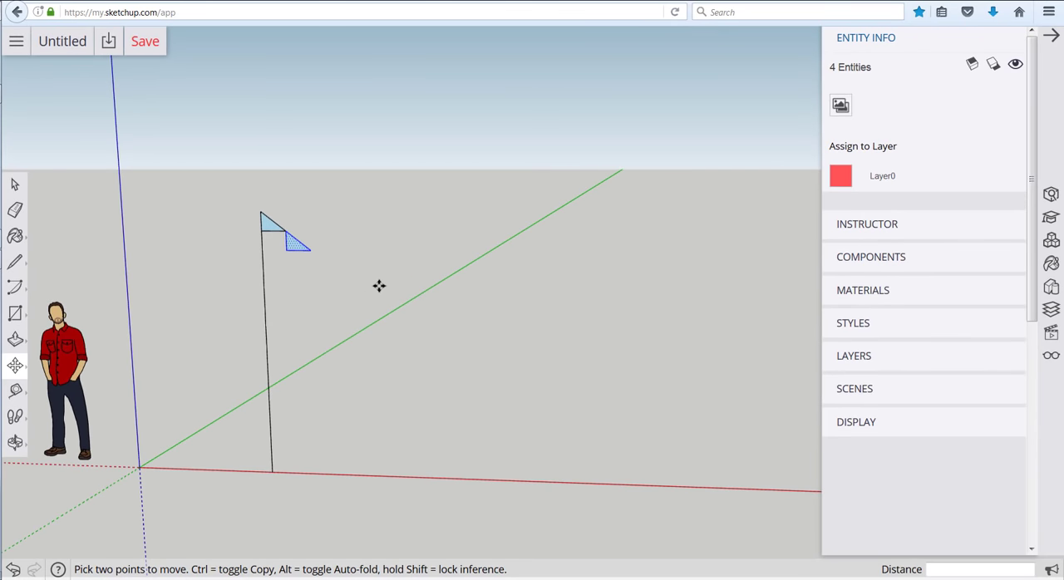
{"action": "mouse_move", "coordinate": [402, 267]}
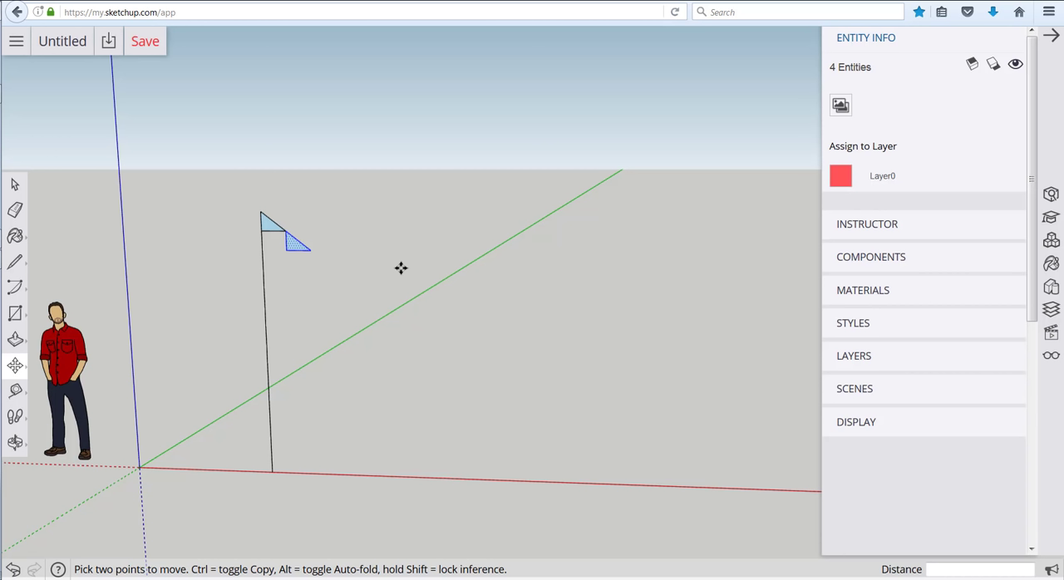
{"action": "mouse_move", "coordinate": [400, 265]}
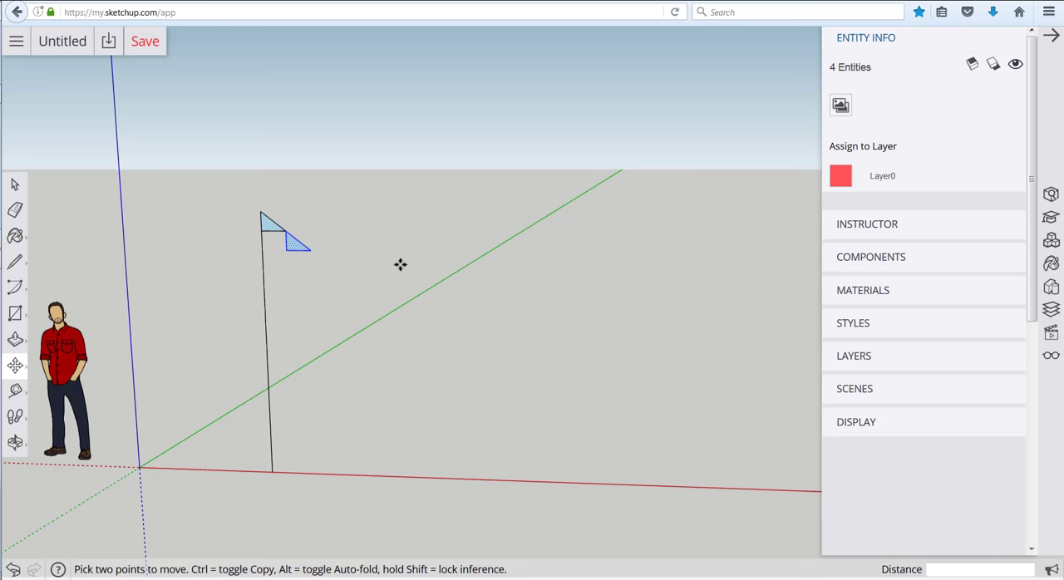
Repeat the step copies down the slope (12), erase the bottom tip, and orbit
{"action": "type", "text": "12x"}
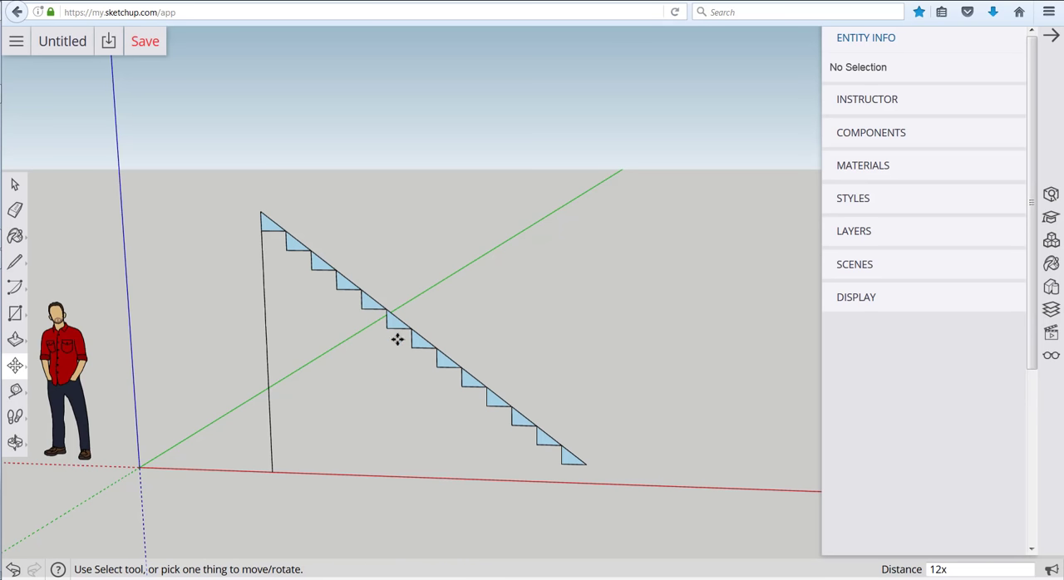
{"action": "mouse_move", "coordinate": [667, 424]}
{"action": "type", "text": "13"}
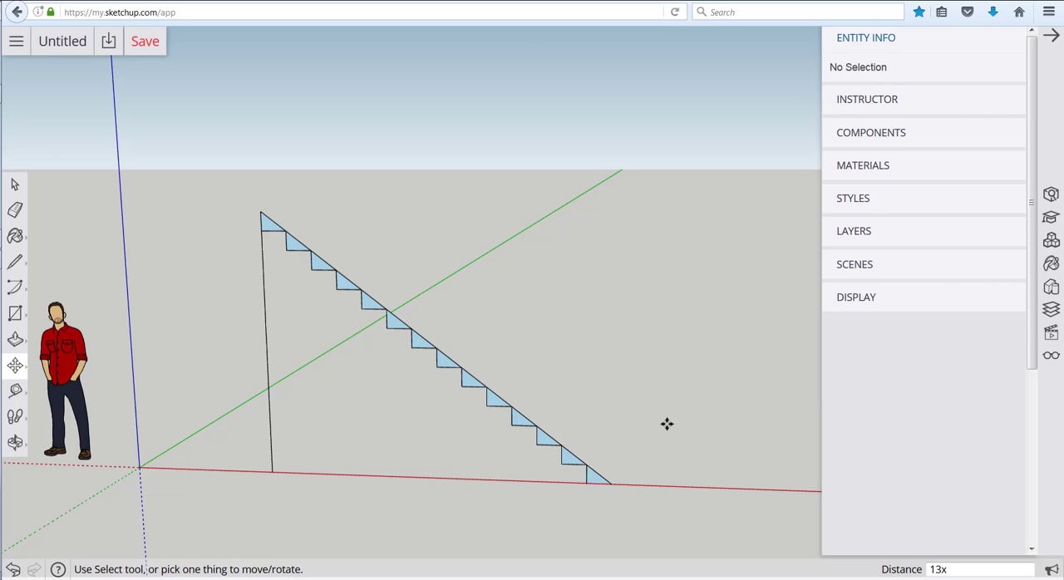
{"action": "mouse_move", "coordinate": [290, 218]}
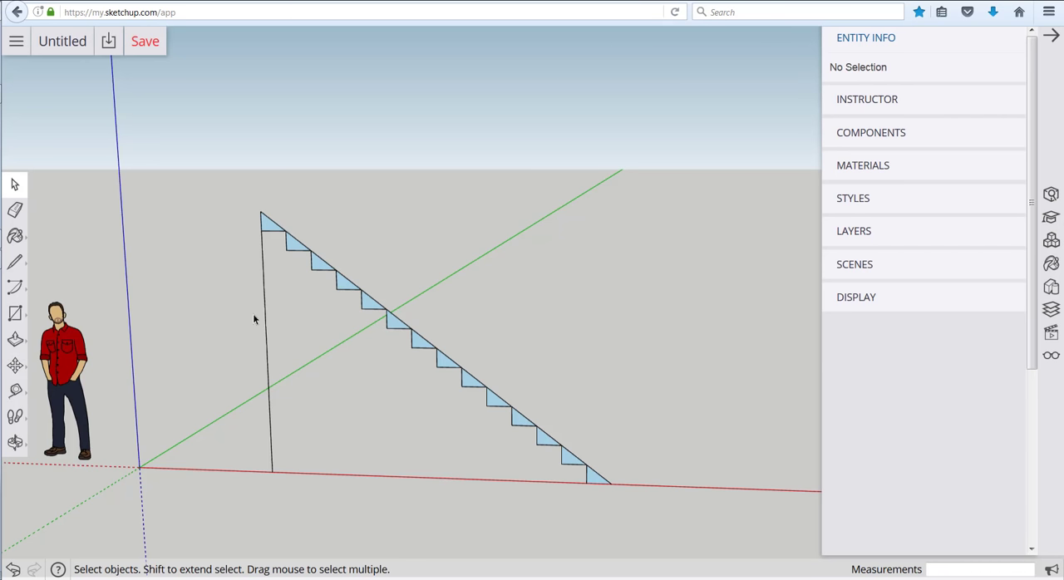
{"action": "left_click", "coordinate": [599, 478]}
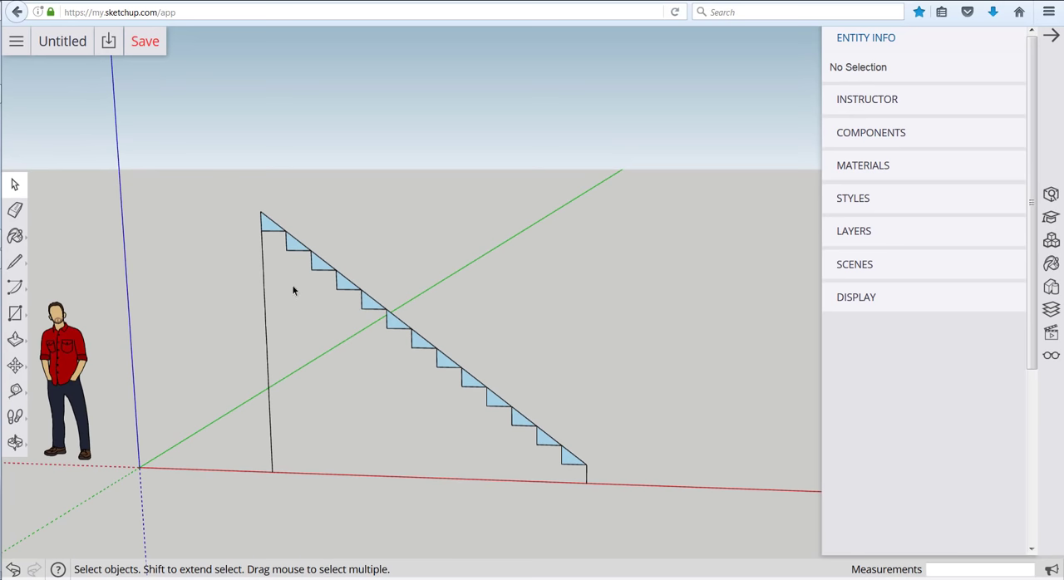
{"action": "mouse_move", "coordinate": [312, 343]}
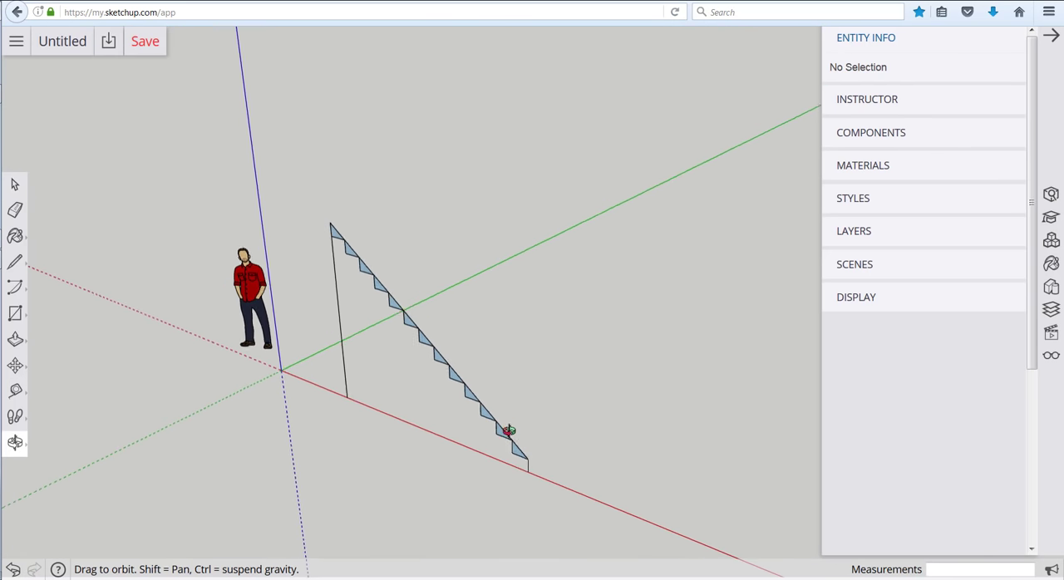
{"action": "left_click_drag", "start_coordinate": [507, 431], "coordinate": [457, 300]}
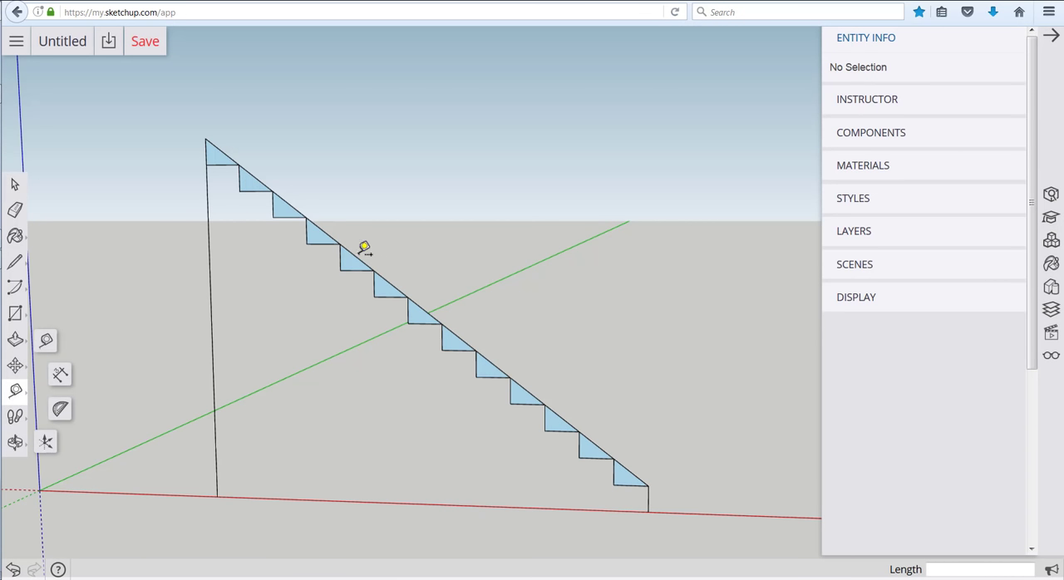
{"action": "mouse_move", "coordinate": [363, 252]}
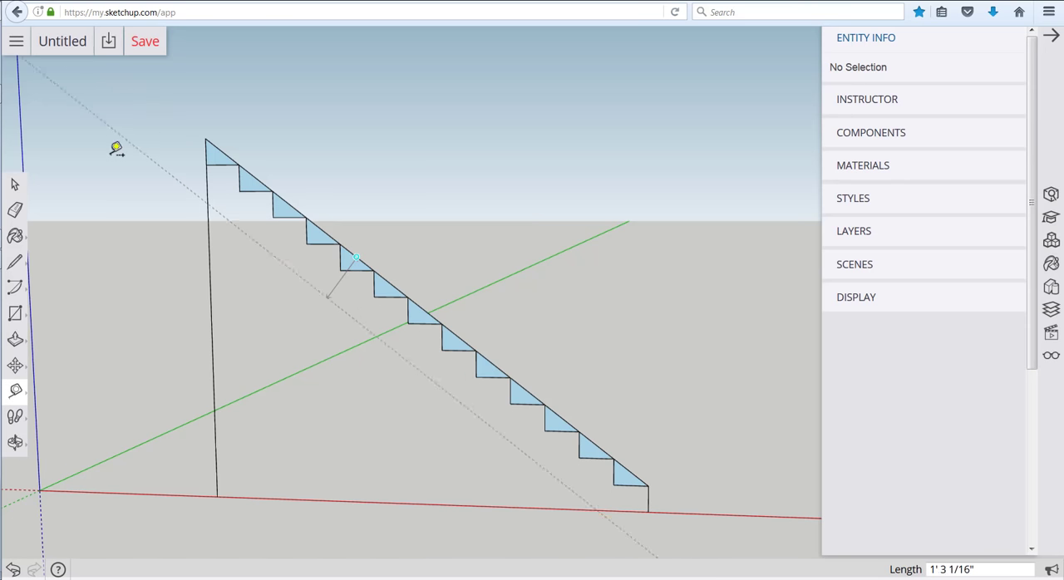
{"action": "mouse_move", "coordinate": [216, 239]}
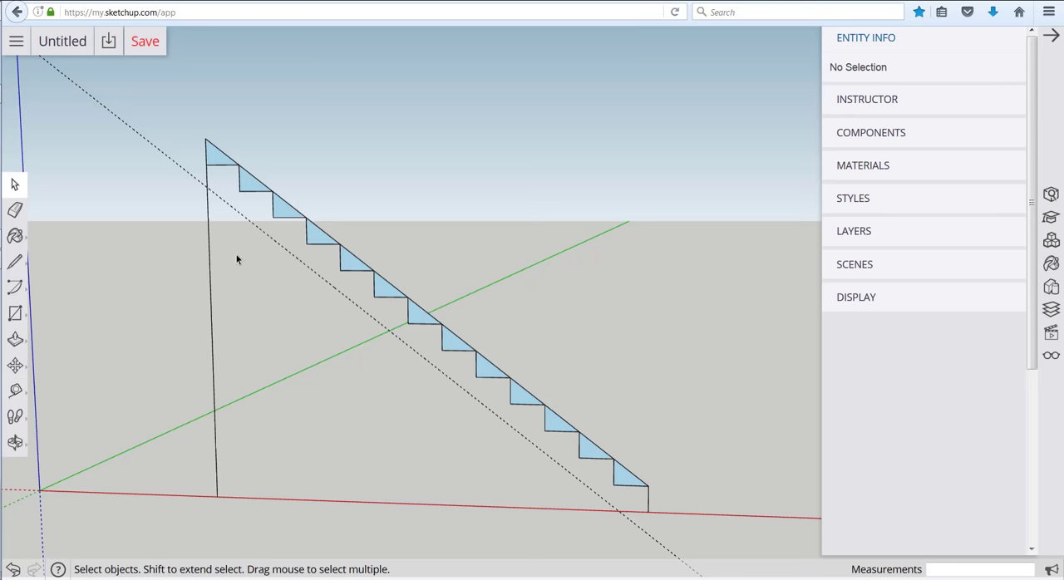
{"action": "mouse_move", "coordinate": [15, 262]}
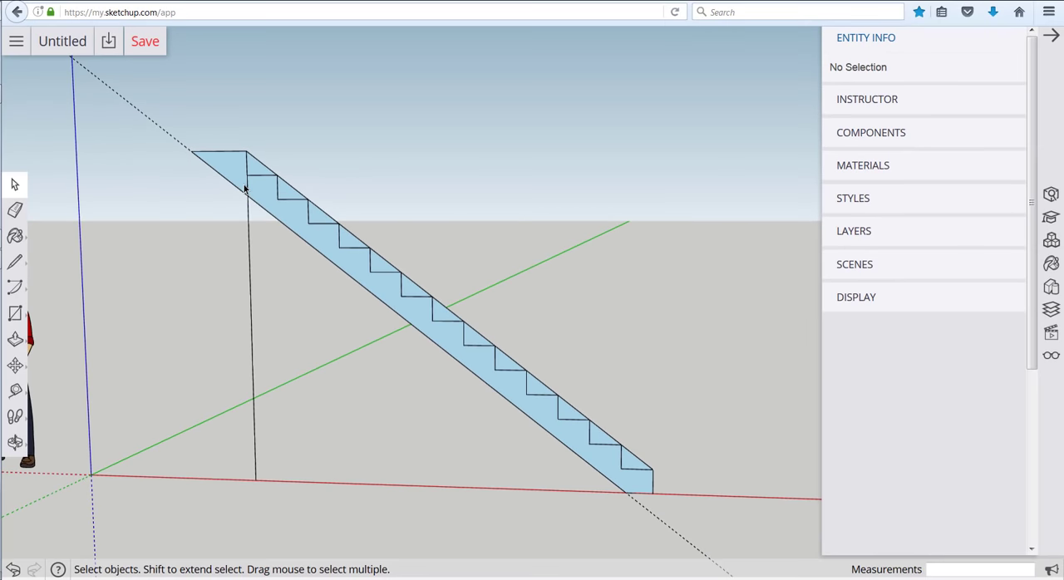
{"action": "mouse_move", "coordinate": [270, 160]}
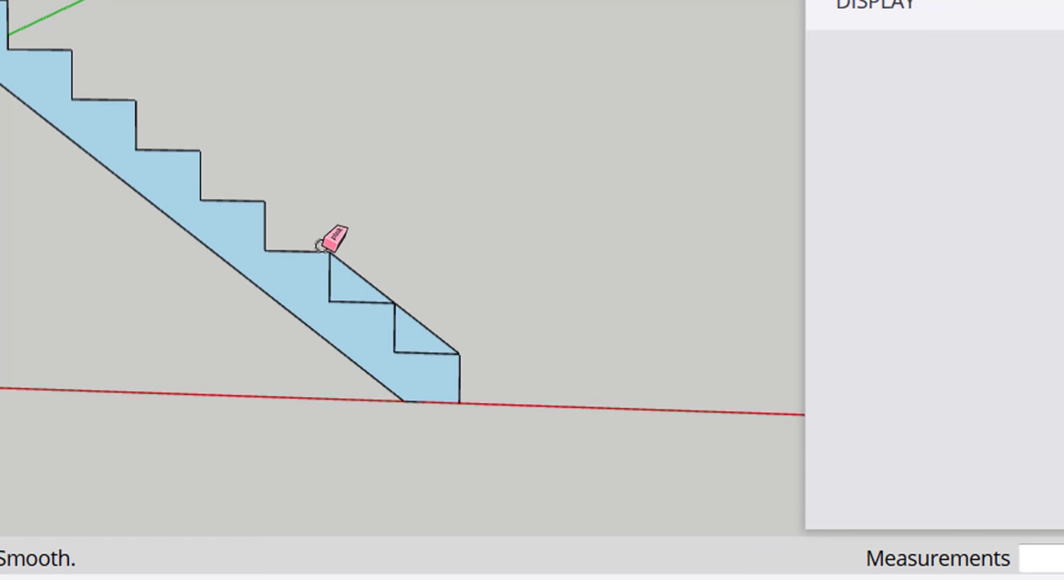
{"action": "mouse_move", "coordinate": [378, 260]}
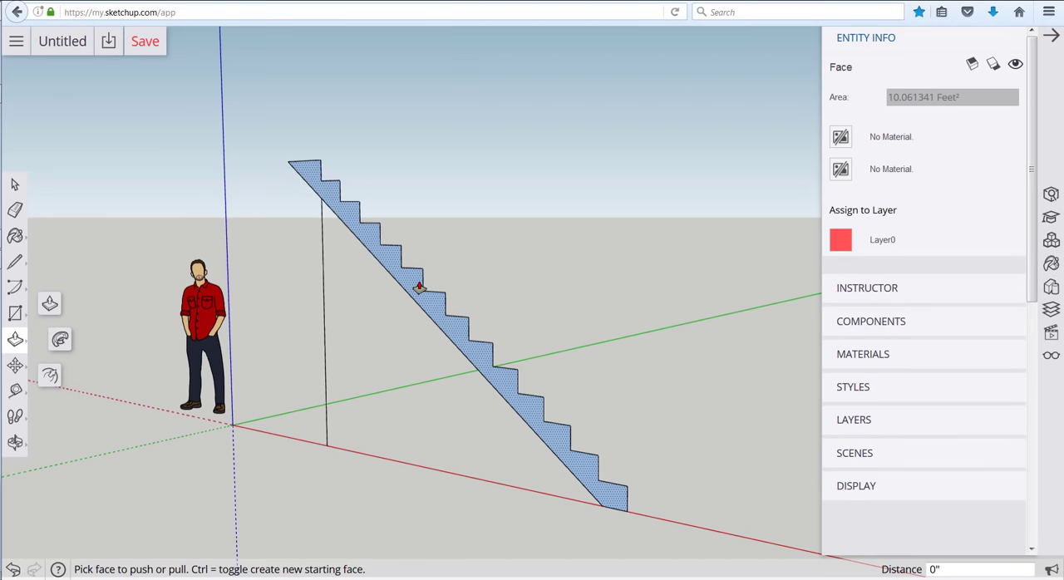
Push/pull the zig-zag stringer face out to board thickness
{"action": "left_click_drag", "start_coordinate": [420, 287], "coordinate": [395, 306]}
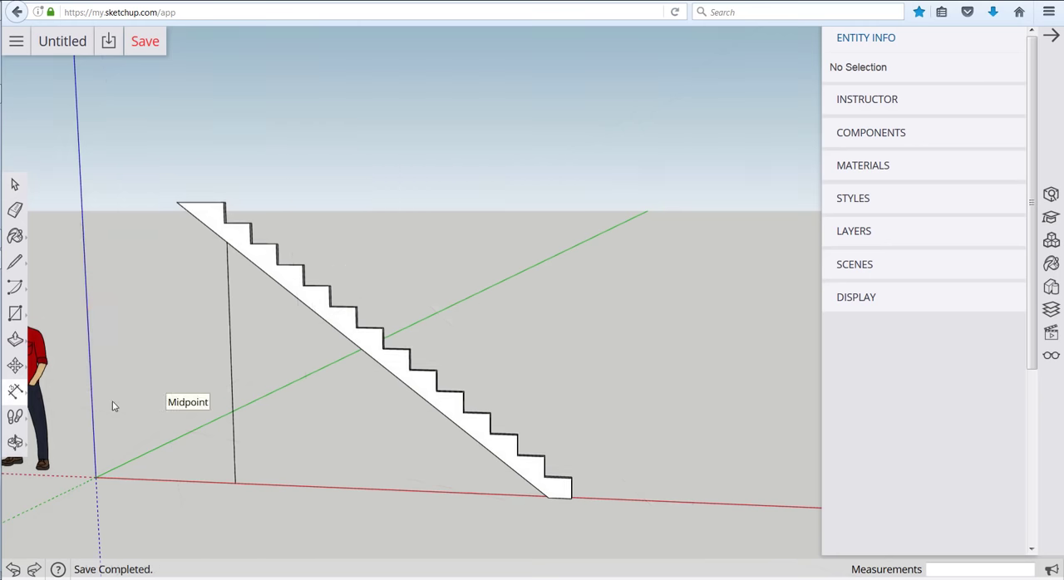
{"action": "mouse_move", "coordinate": [206, 447]}
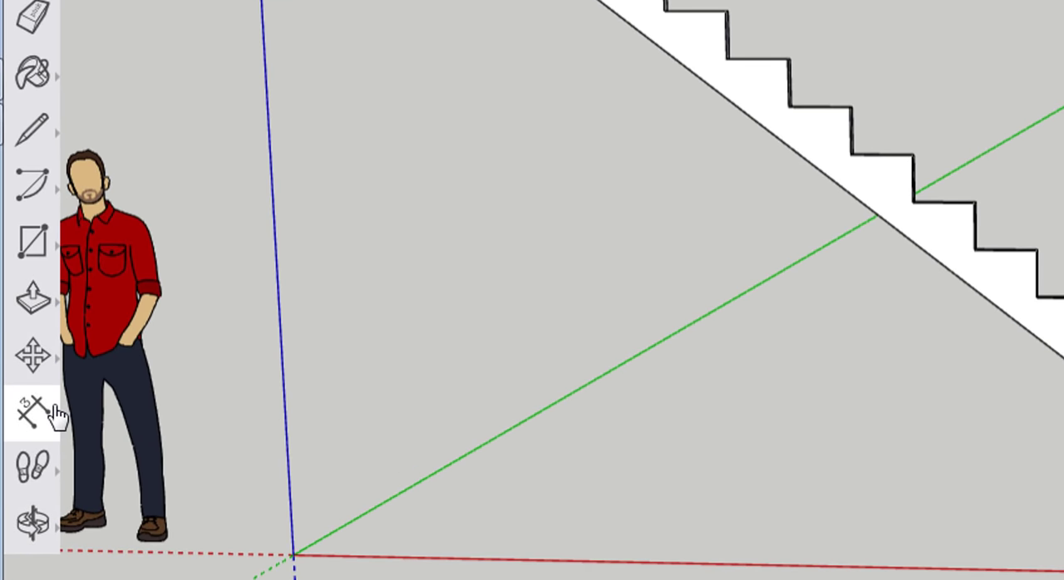
Dimension the stringer: 8' 11 13/16" rise, 15' 3 29/64" slope, steps 7 45/64", 10", 1' 5/8"
{"action": "left_click", "coordinate": [31, 416]}
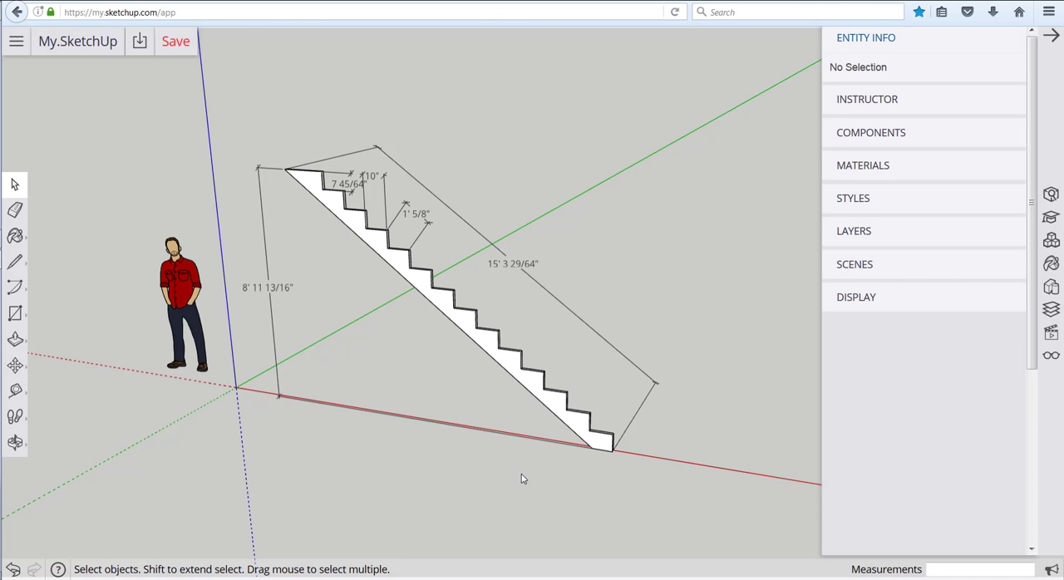
{"action": "mouse_move", "coordinate": [520, 477]}
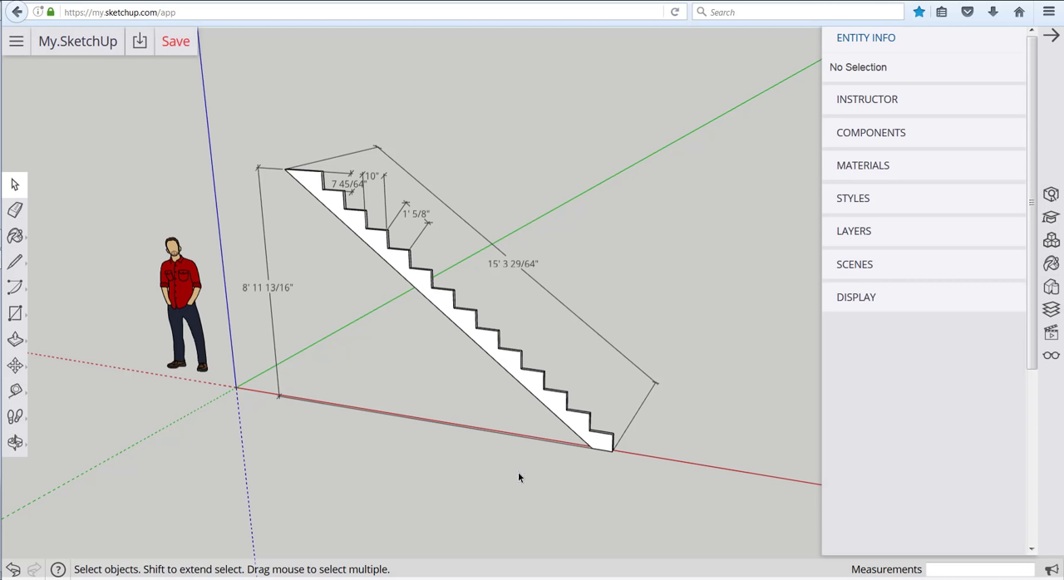
{"action": "mouse_move", "coordinate": [325, 258]}
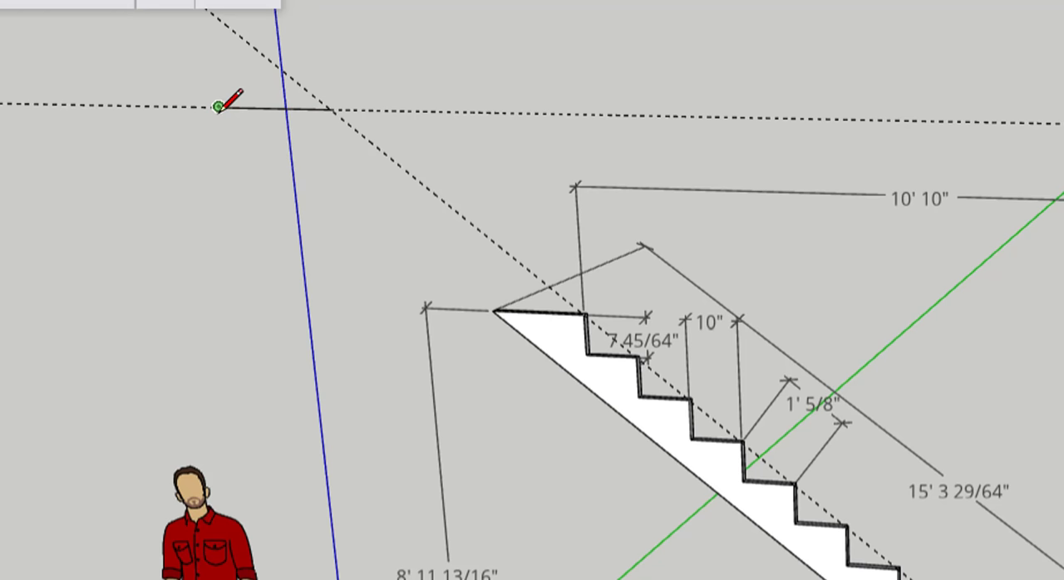
{"action": "mouse_move", "coordinate": [225, 108]}
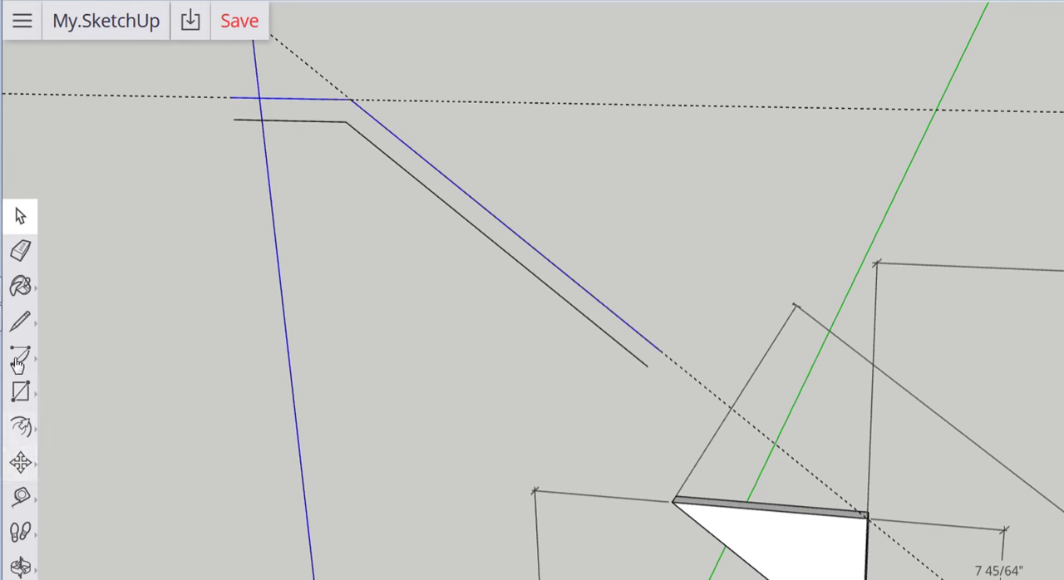
Trace the handrail outline along the guides, level then sloping parallel to the stairs
{"action": "left_click", "coordinate": [20, 322]}
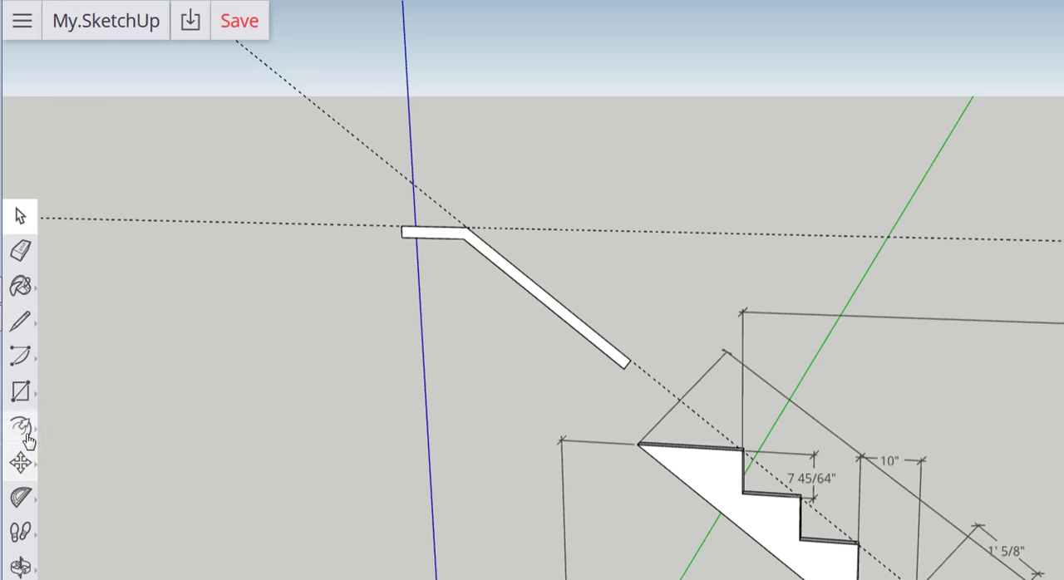
{"action": "left_click", "coordinate": [21, 427]}
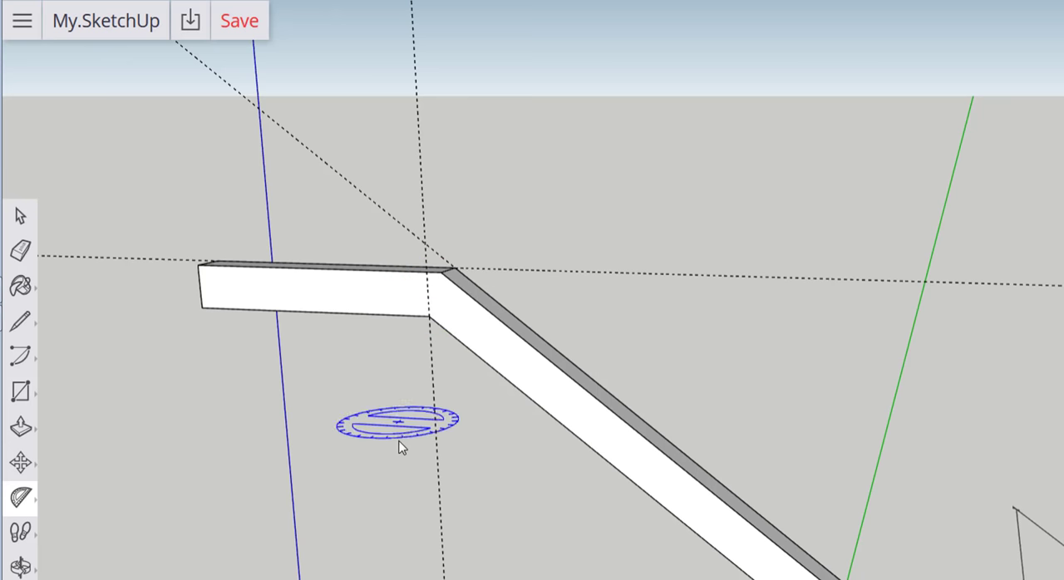
{"action": "mouse_move", "coordinate": [430, 317]}
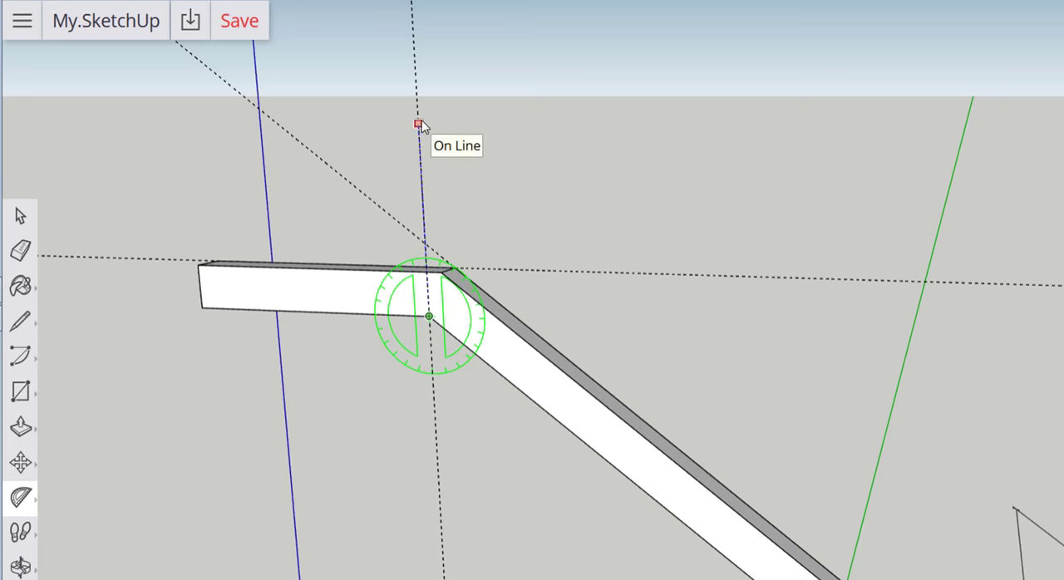
{"action": "mouse_move", "coordinate": [445, 279]}
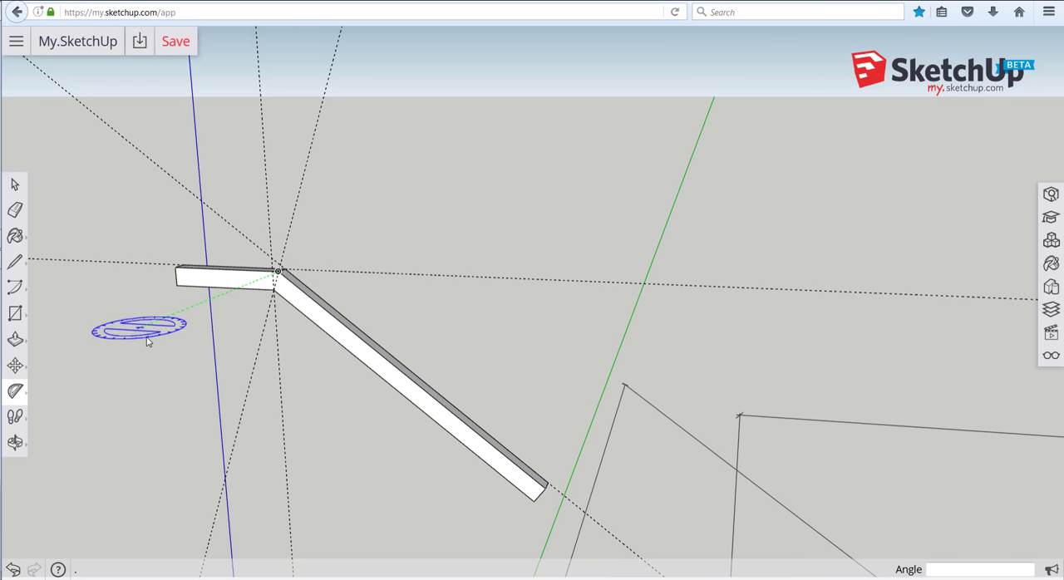
{"action": "mouse_move", "coordinate": [146, 342]}
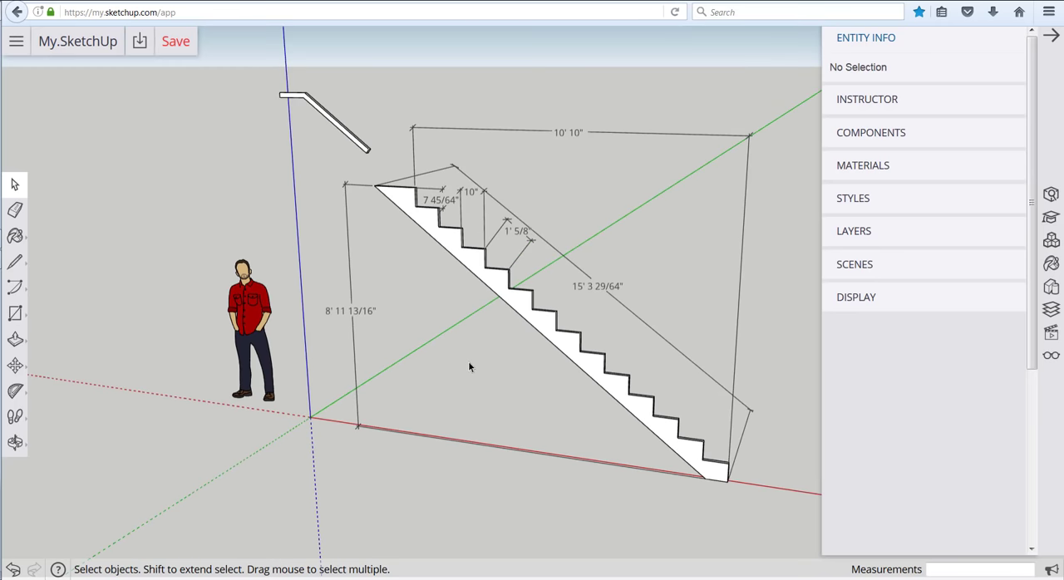
{"action": "mouse_move", "coordinate": [505, 355]}
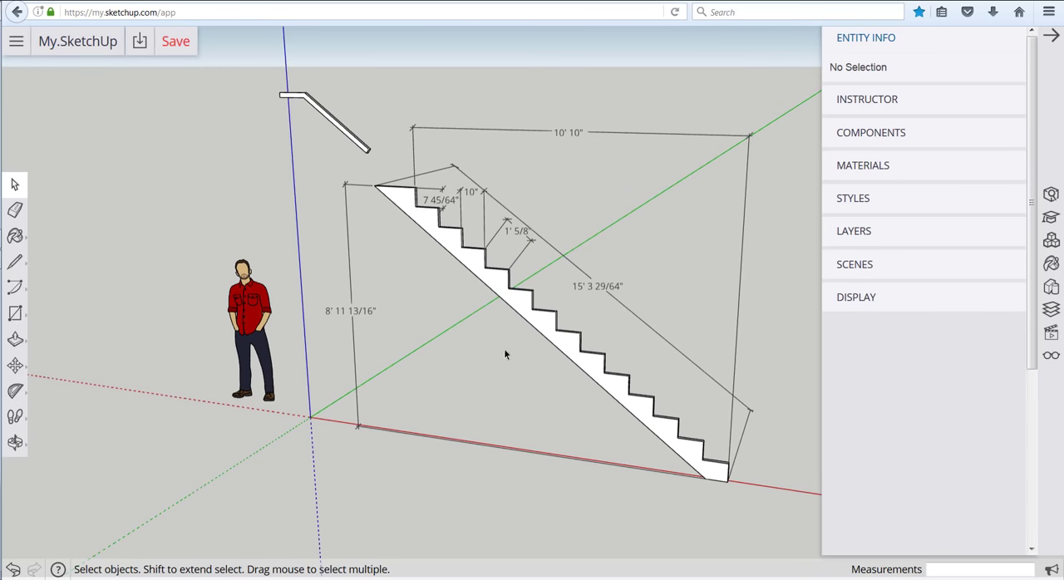
{"action": "mouse_move", "coordinate": [500, 376]}
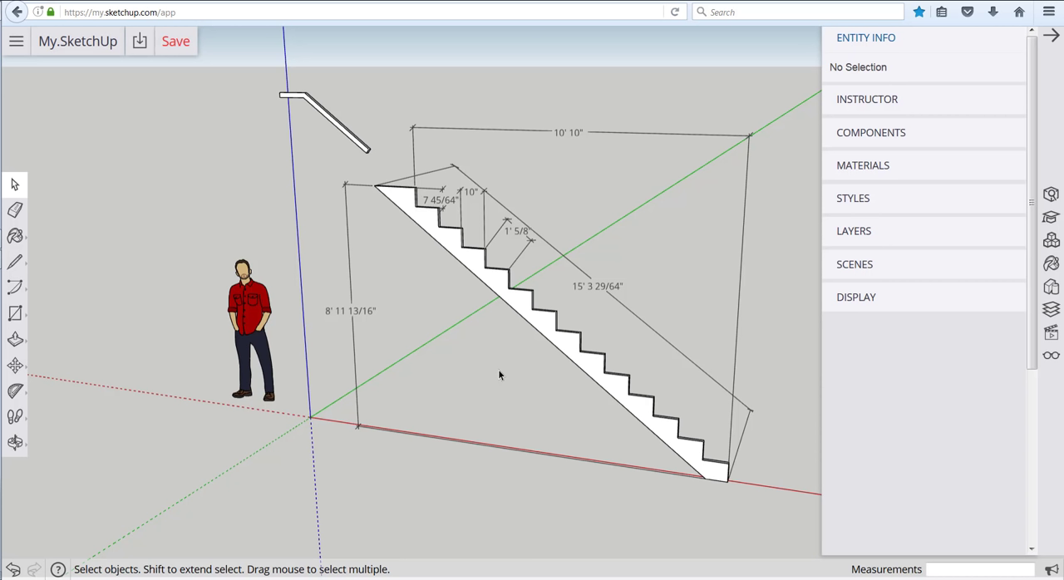
{"action": "mouse_move", "coordinate": [497, 372]}
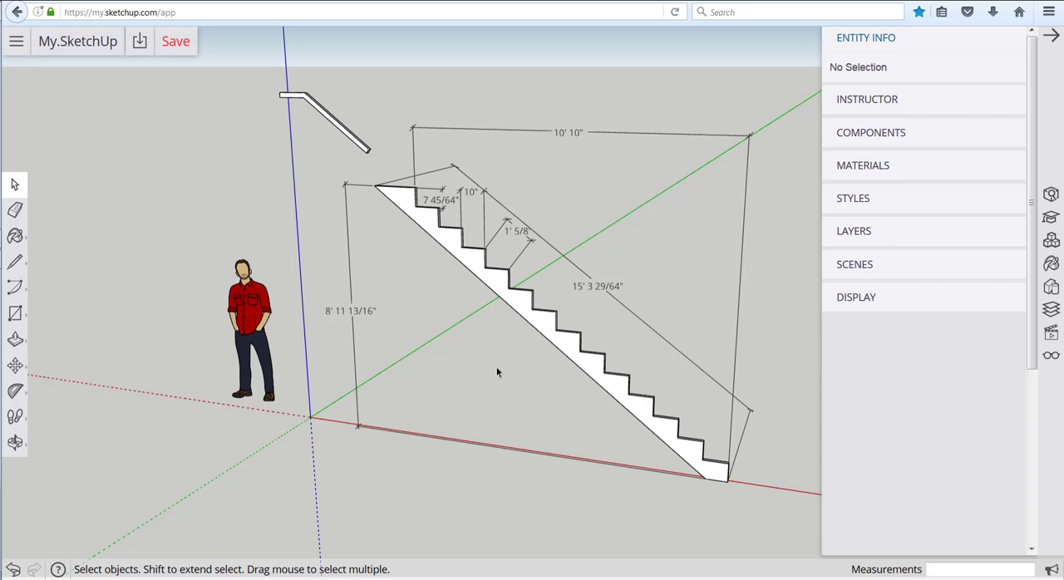
{"action": "mouse_move", "coordinate": [517, 387]}
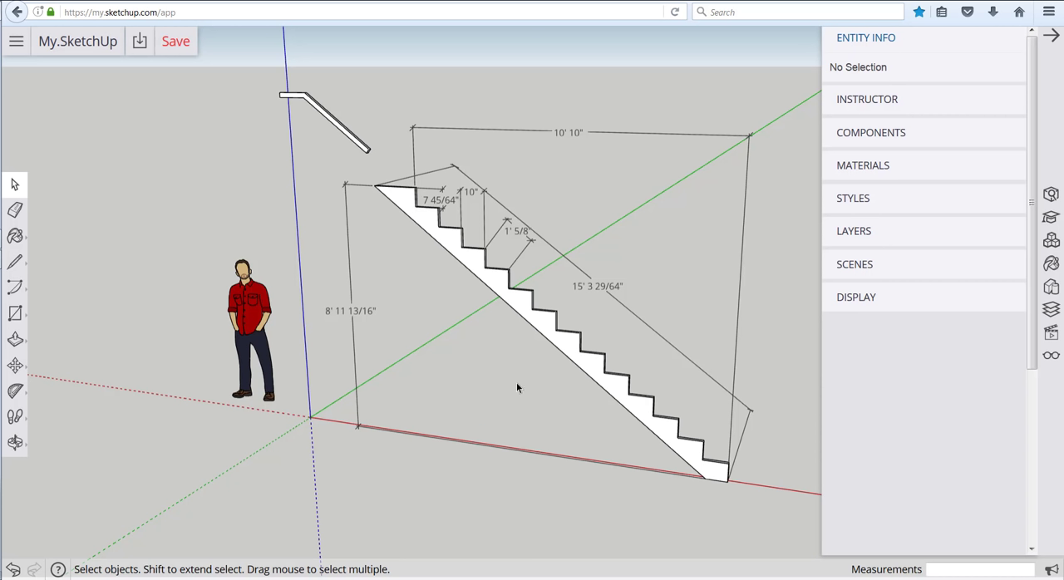